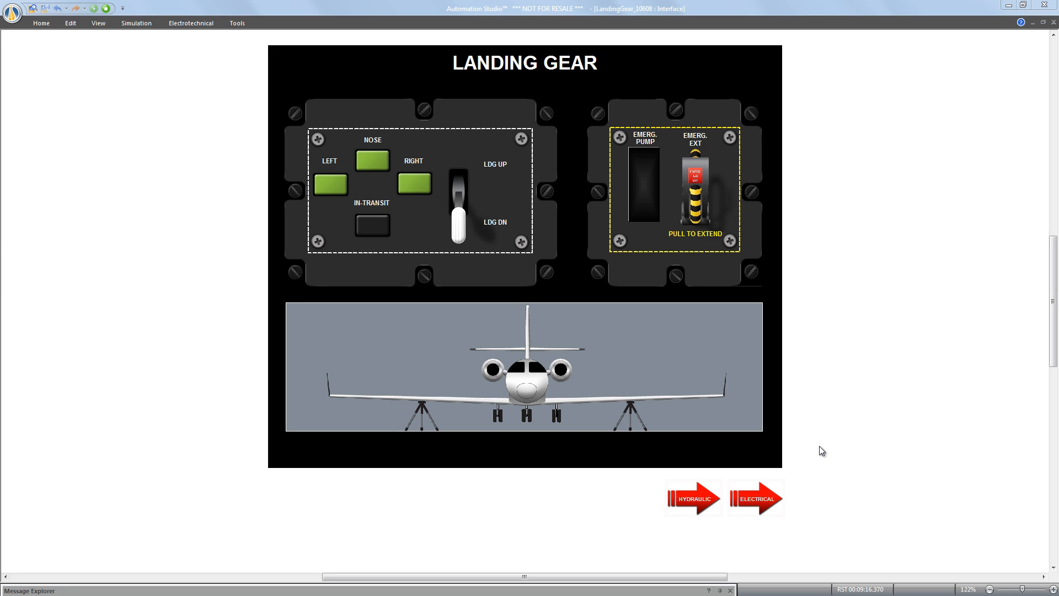
pyautogui.moveTo(444, 396)
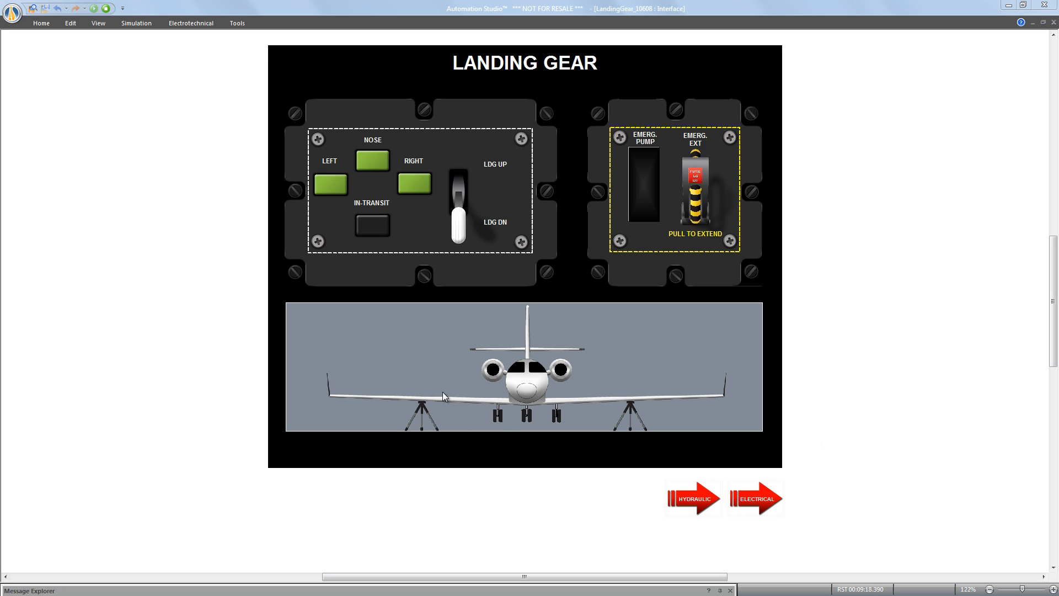
pyautogui.moveTo(552, 337)
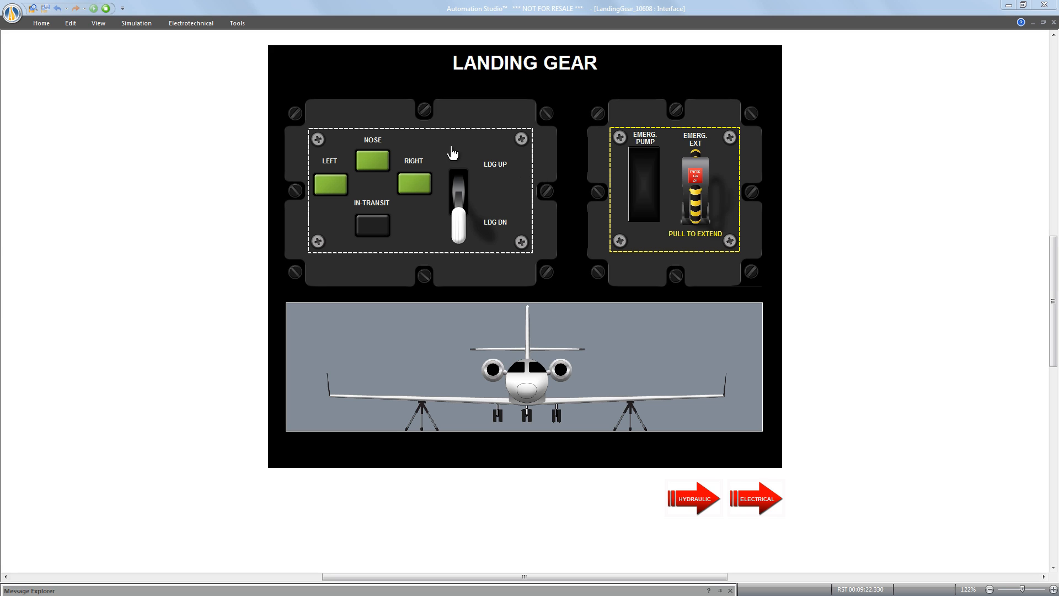
pyautogui.moveTo(439, 228)
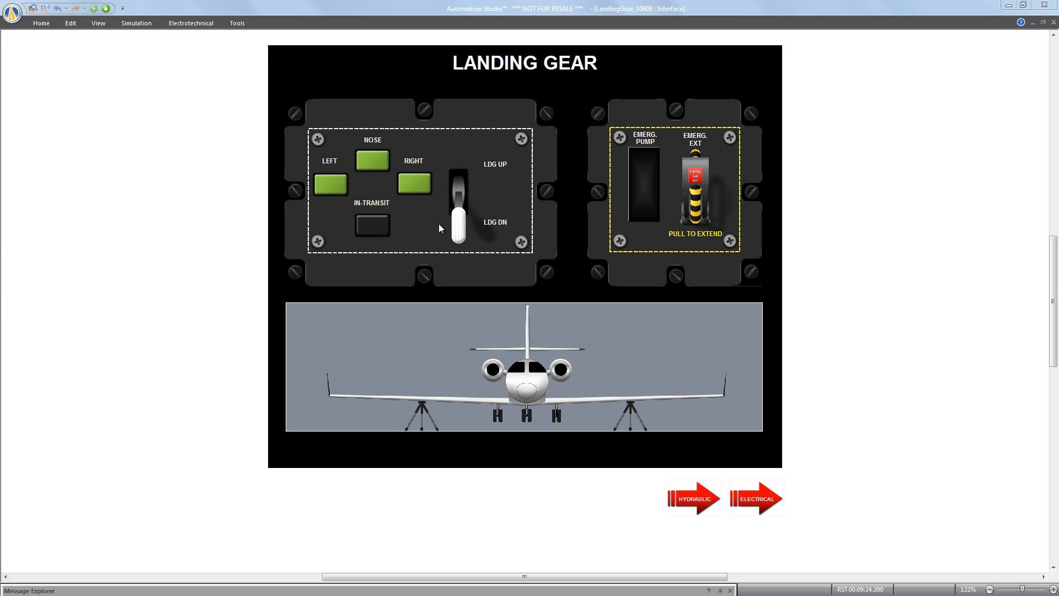
pyautogui.moveTo(513, 414)
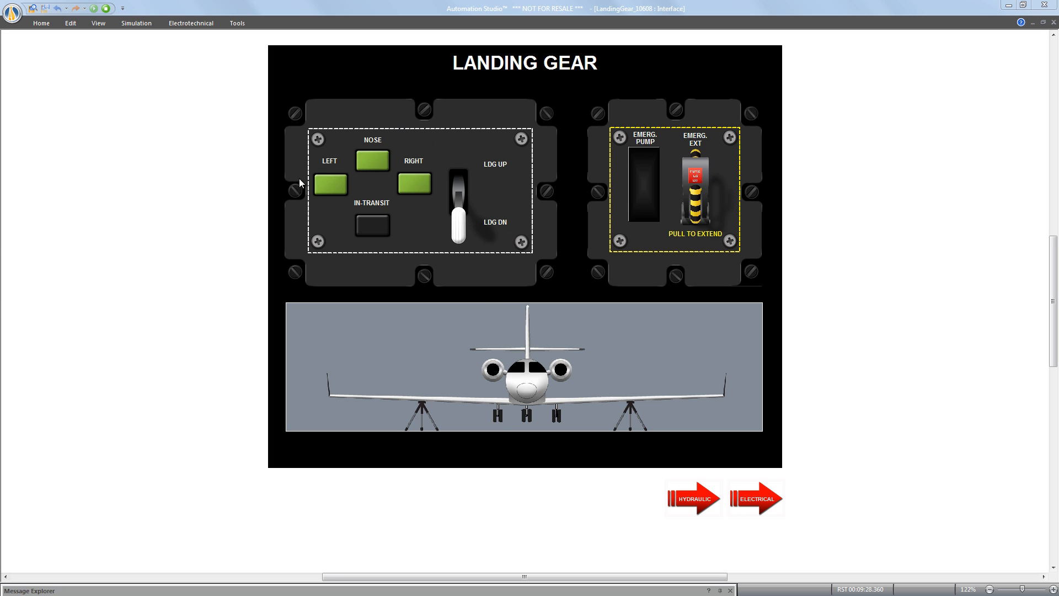
pyautogui.moveTo(332, 237)
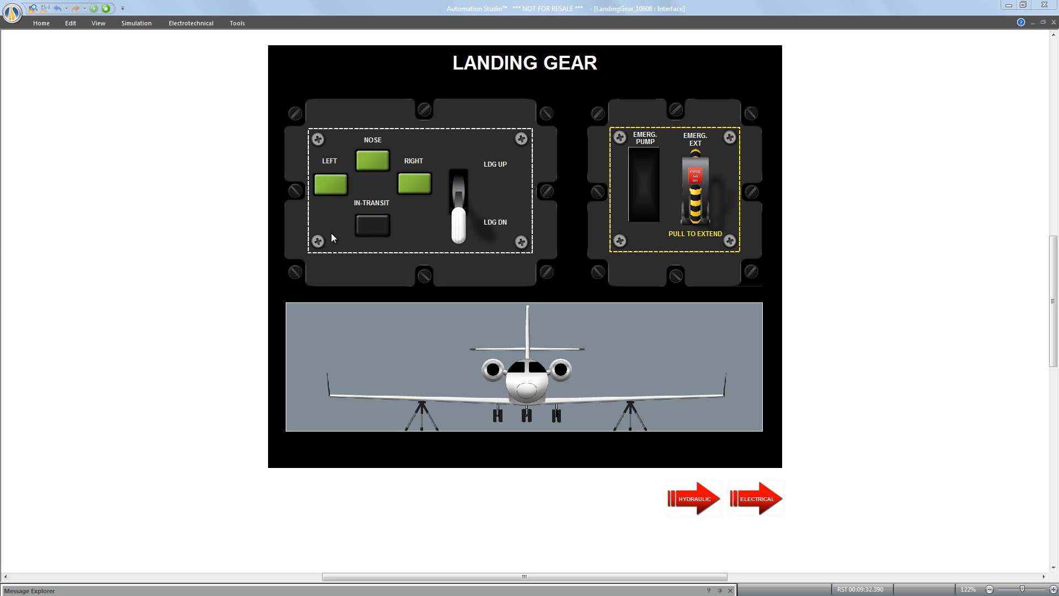
pyautogui.moveTo(586, 240)
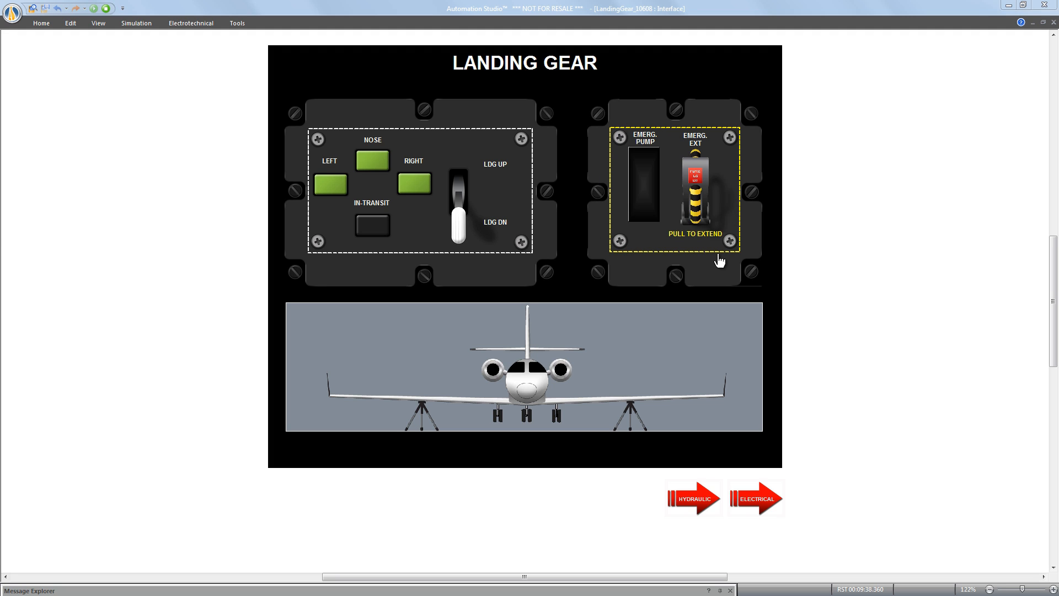
pyautogui.moveTo(704, 205)
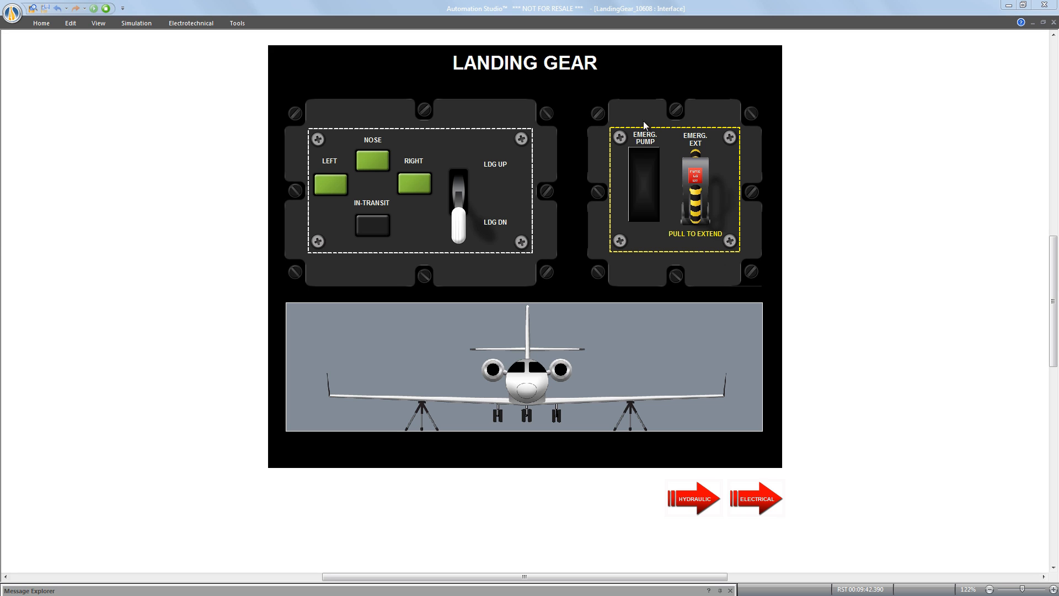
pyautogui.moveTo(536, 182)
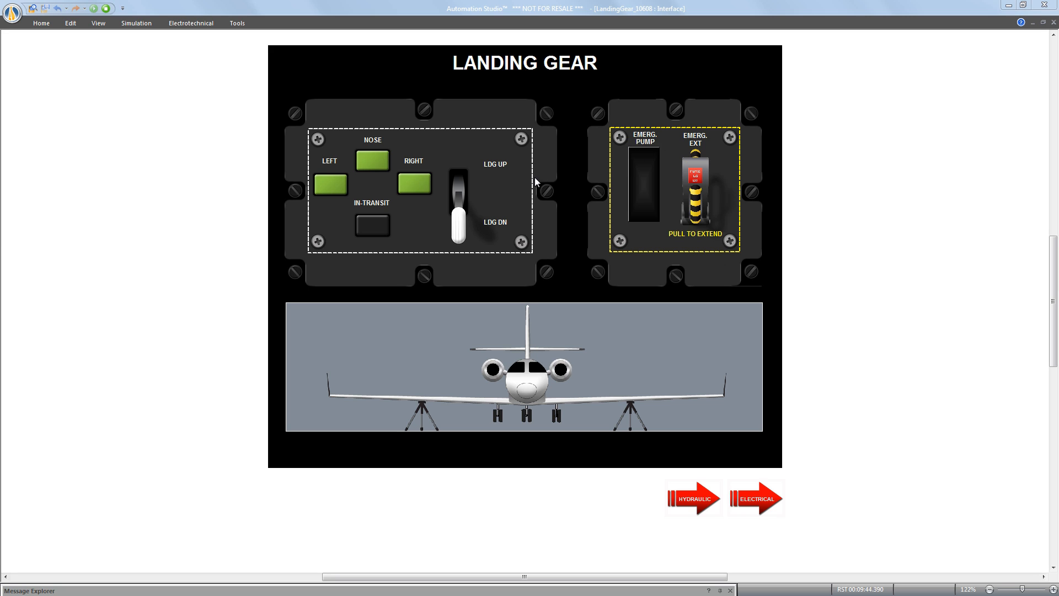
pyautogui.moveTo(423, 170)
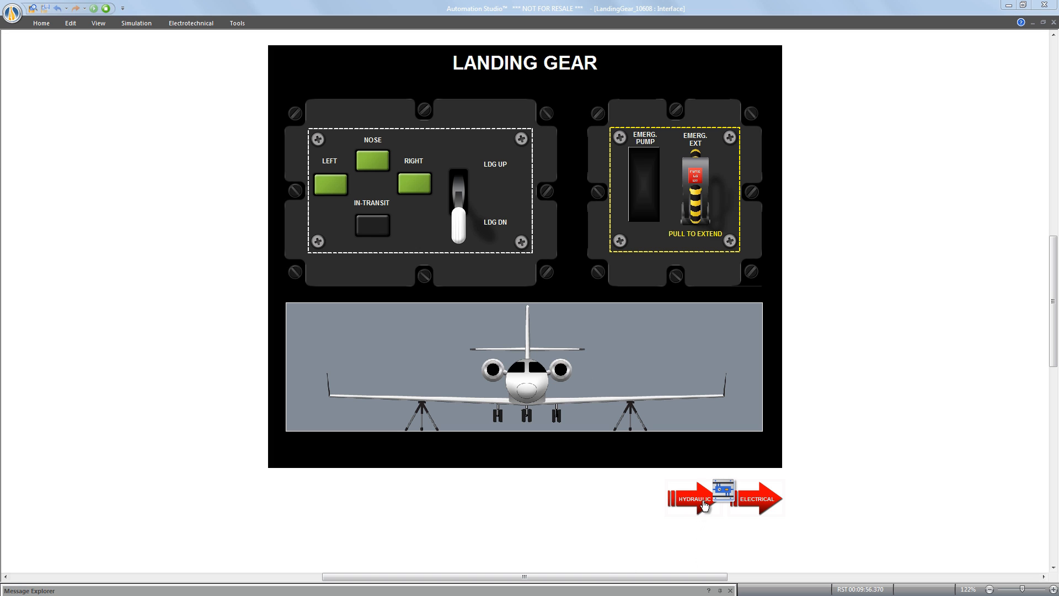
# Show the landing gear hydraulic schematic with its Left, Nose and Right cylinders.
pyautogui.click(688, 498)
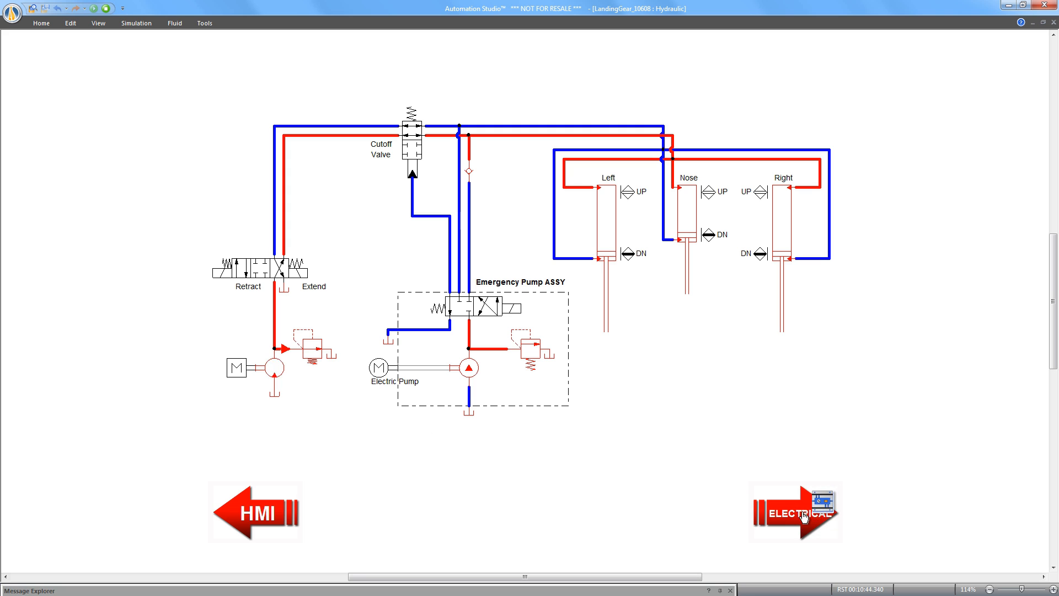
pyautogui.moveTo(804, 516)
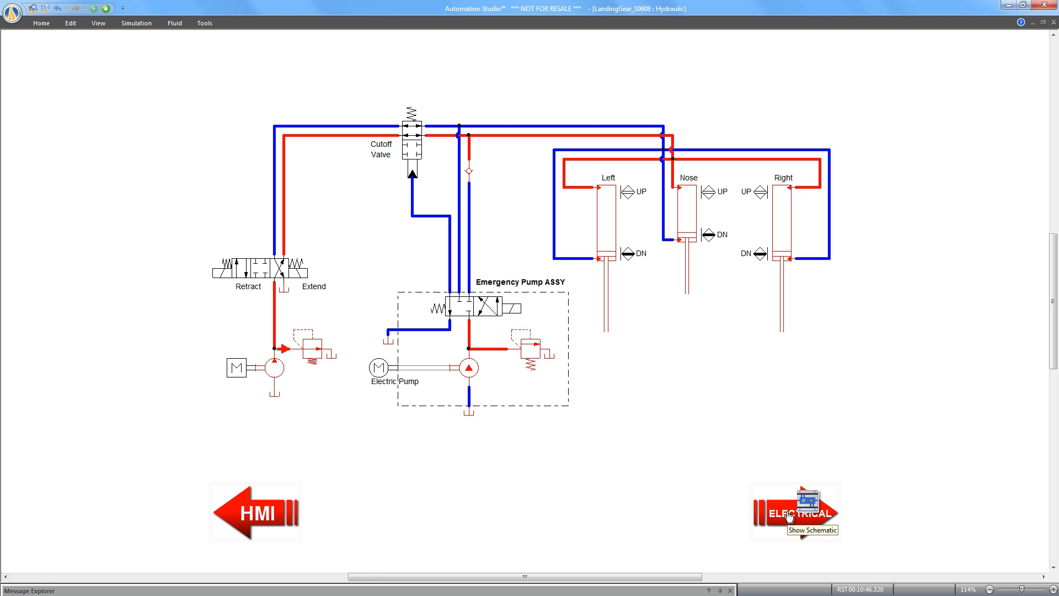
# Show the electrical schematic with the gear light circuits and ground switches.
pyautogui.click(795, 511)
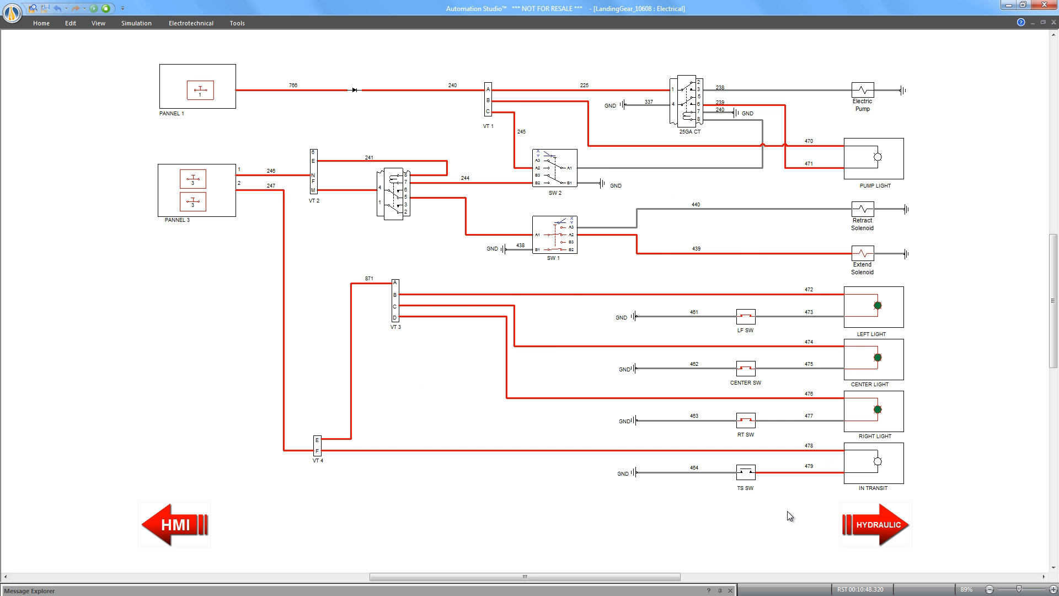
pyautogui.moveTo(861, 83)
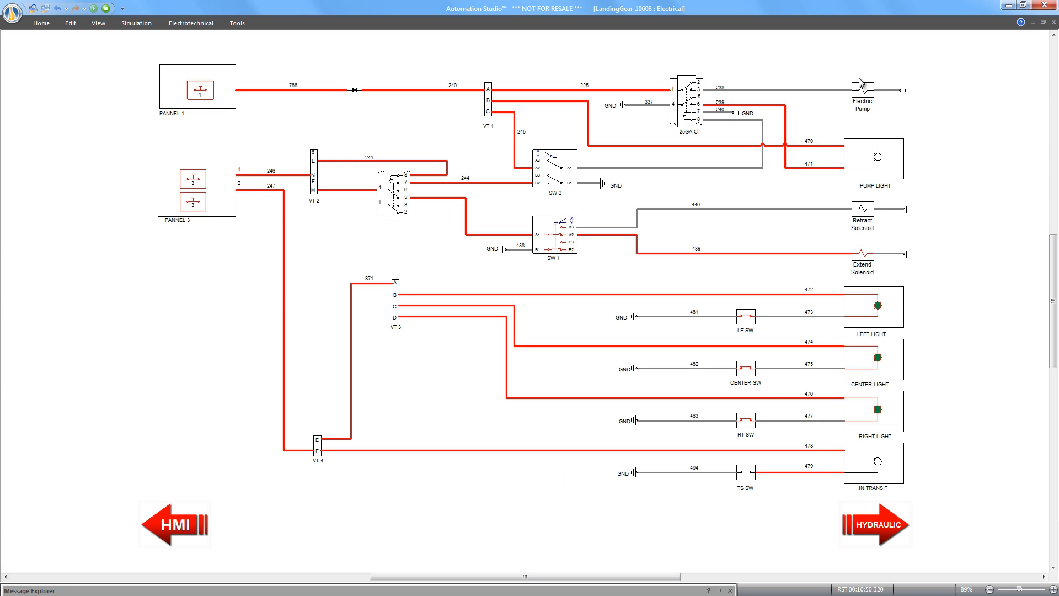
pyautogui.moveTo(835, 438)
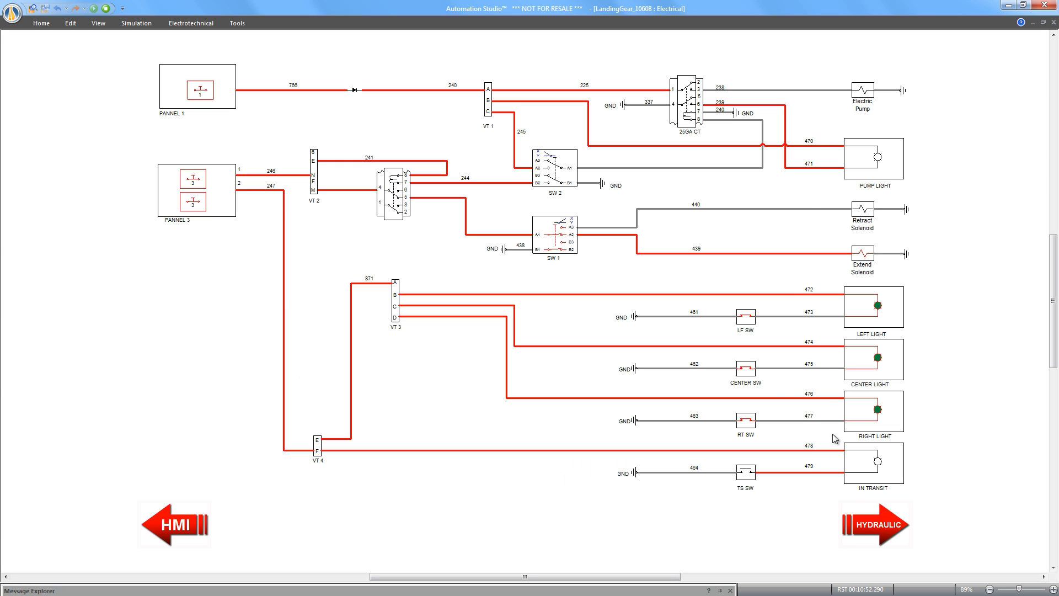
pyautogui.moveTo(937, 322)
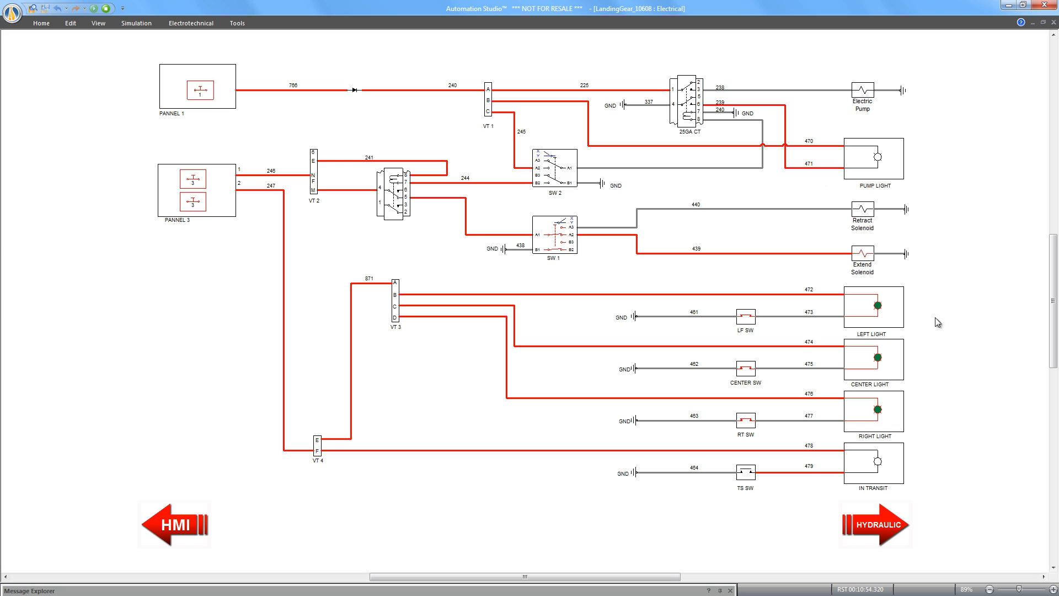
pyautogui.moveTo(868, 199)
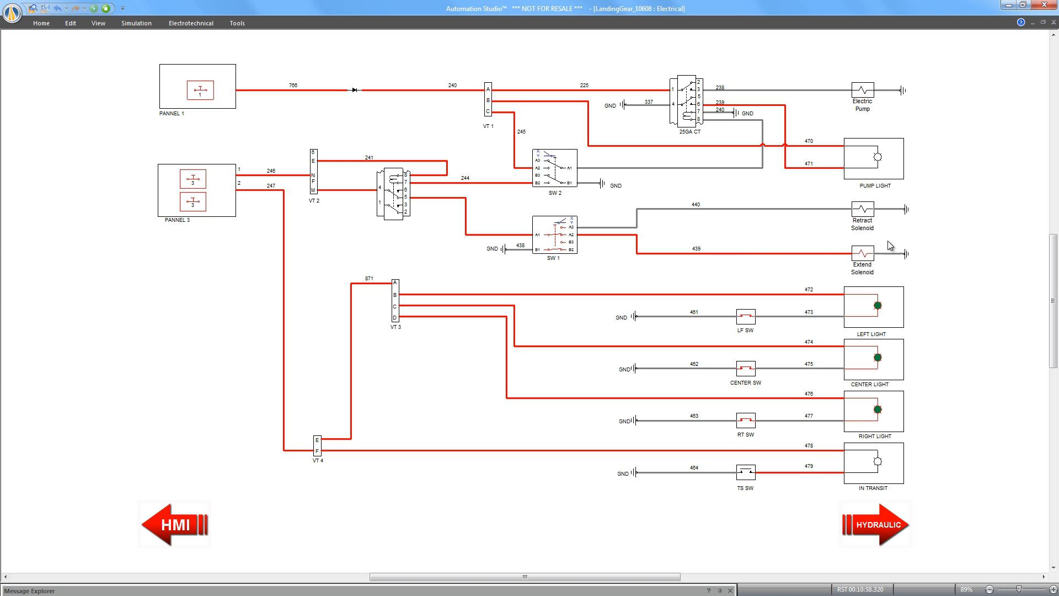
pyautogui.moveTo(900, 284)
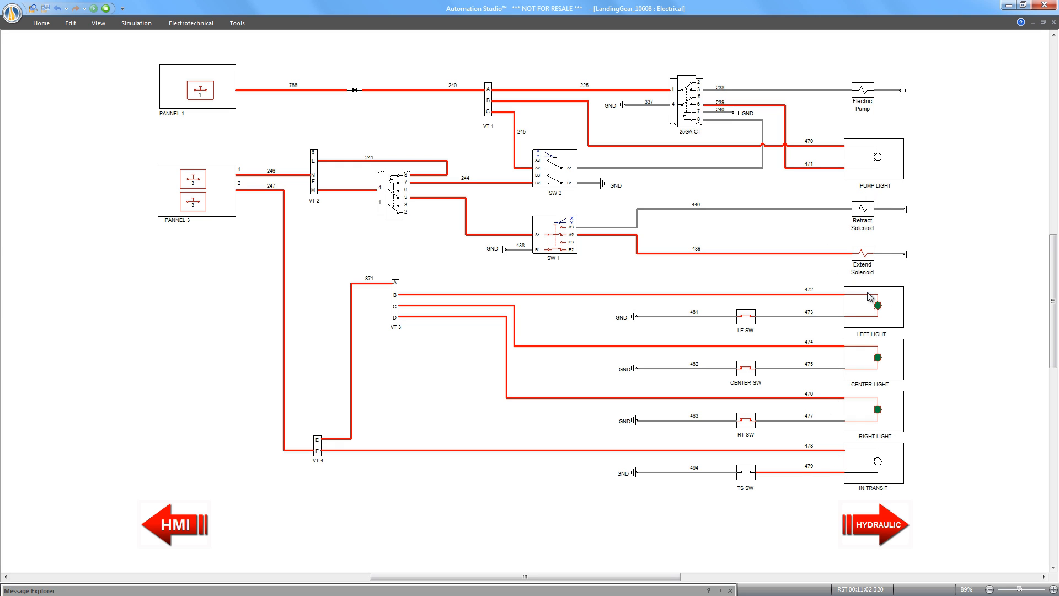
pyautogui.moveTo(879, 291)
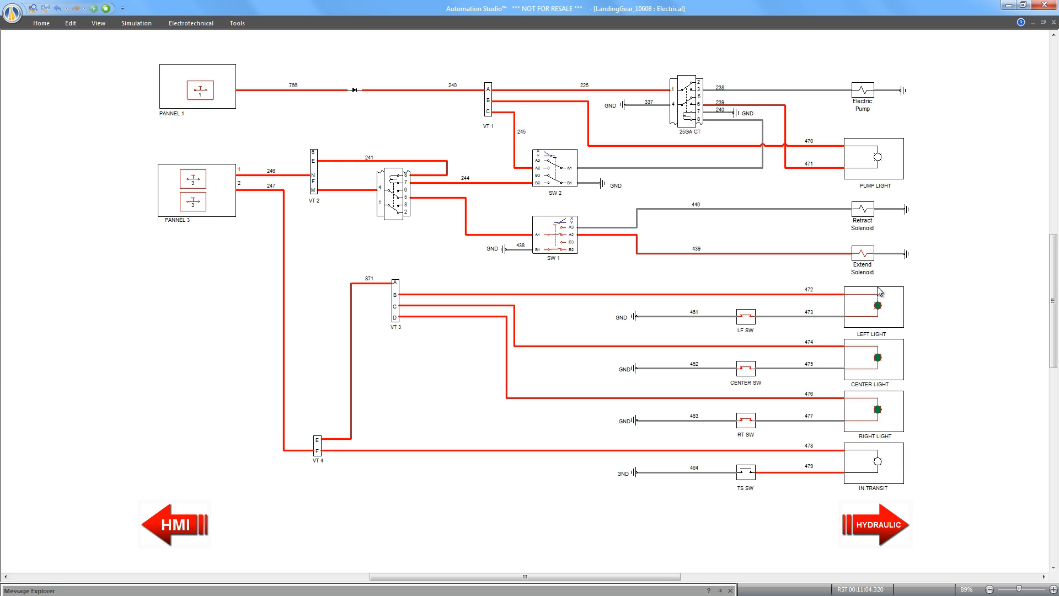
pyautogui.moveTo(848, 81)
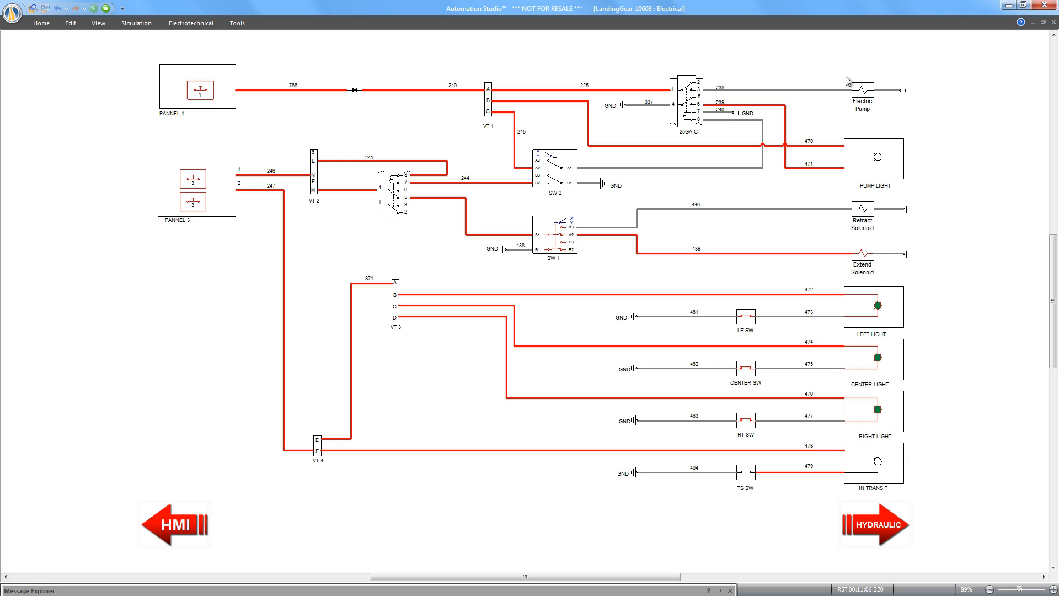
pyautogui.moveTo(849, 86)
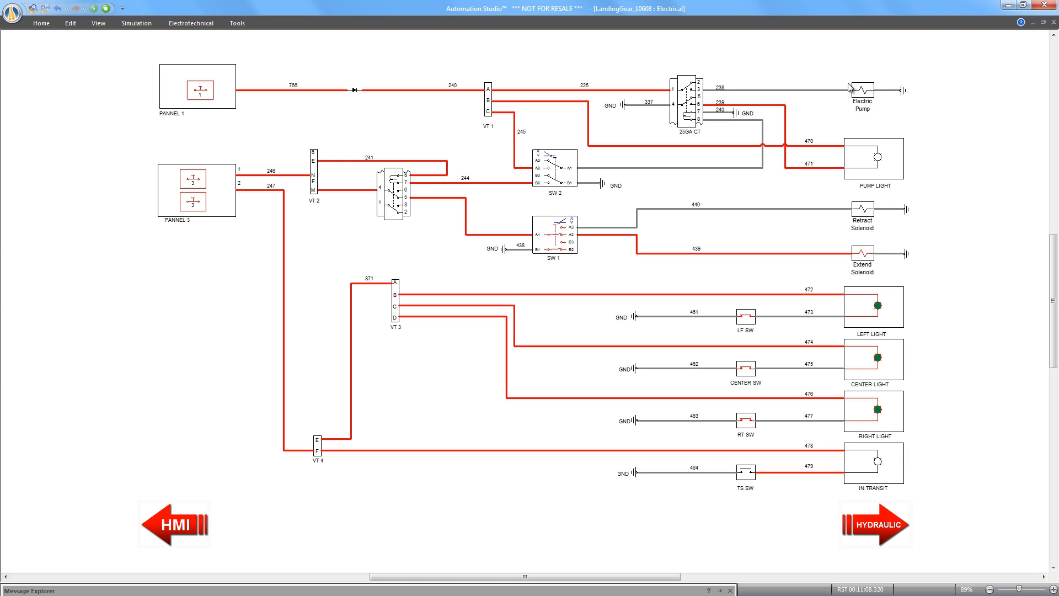
pyautogui.moveTo(897, 146)
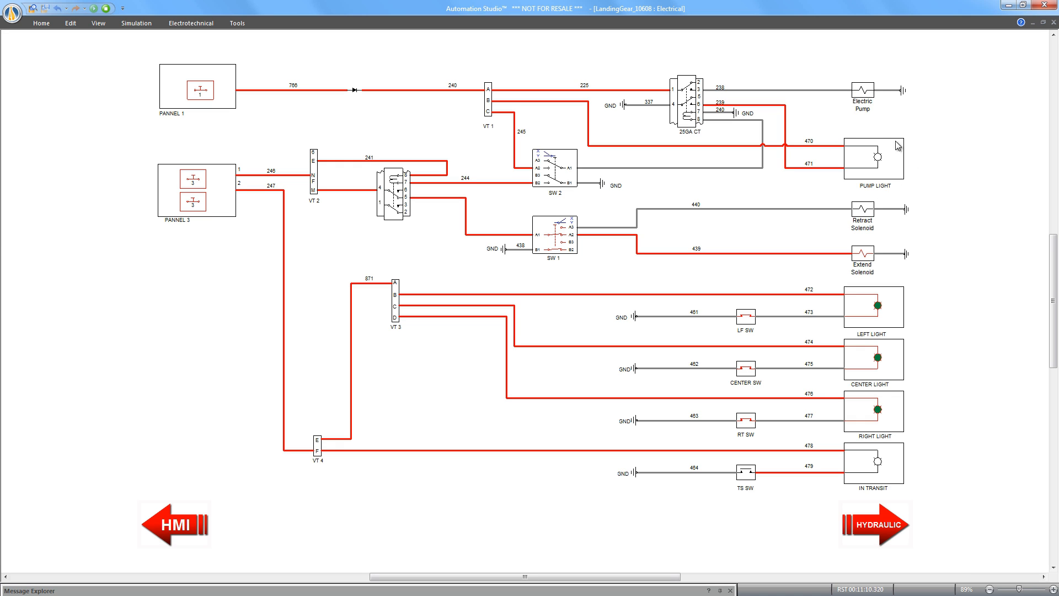
pyautogui.moveTo(898, 158)
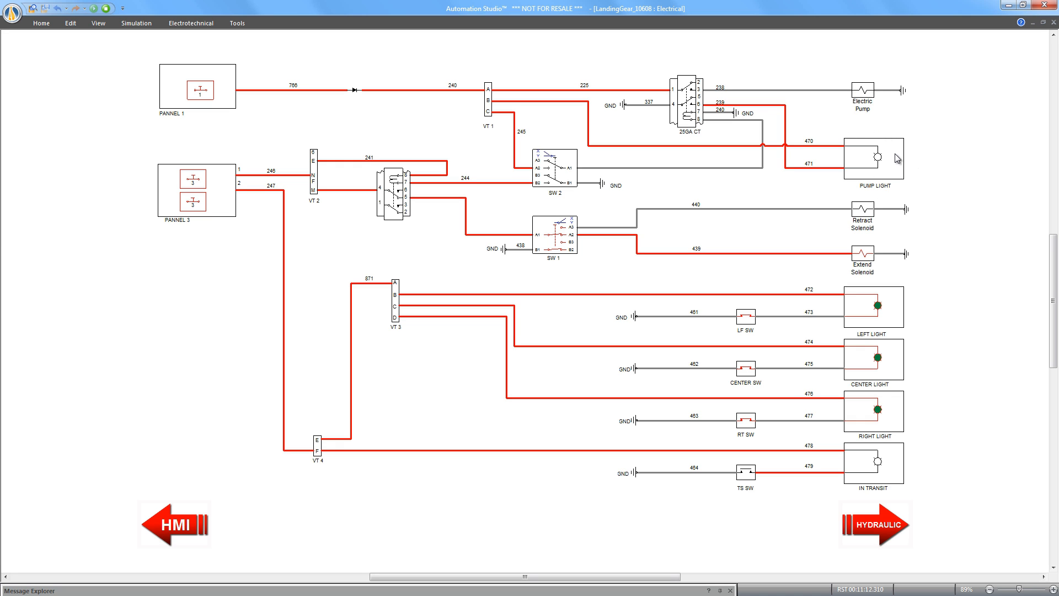
pyautogui.moveTo(877, 233)
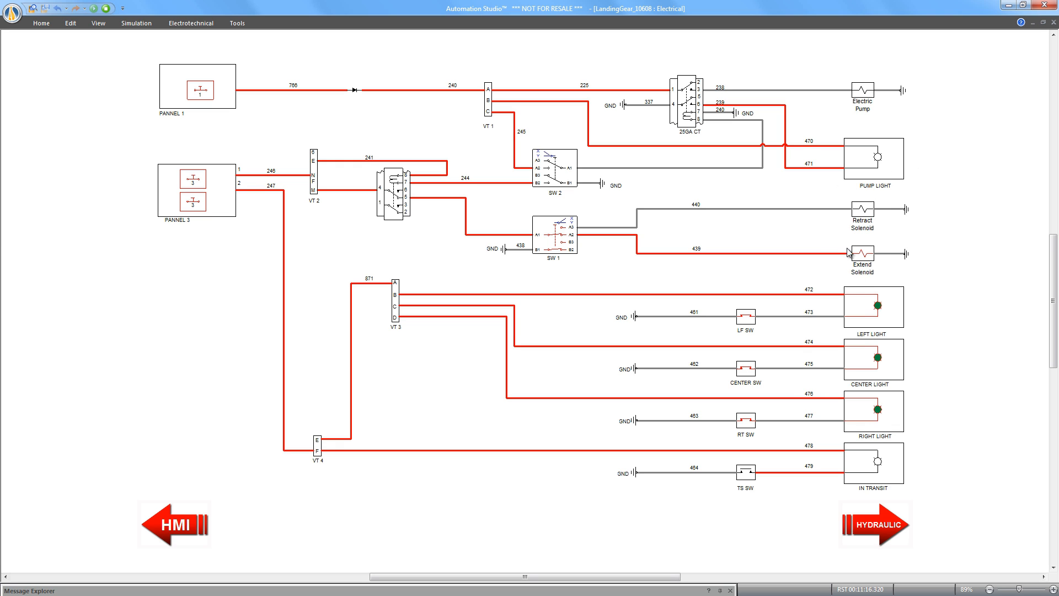
pyautogui.moveTo(144, 121)
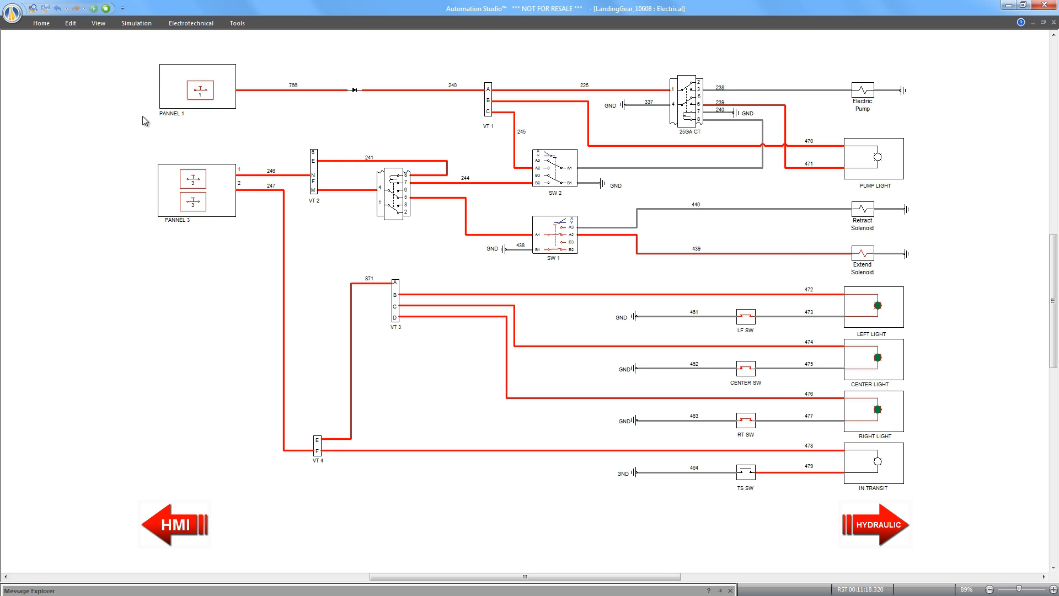
pyautogui.moveTo(219, 78)
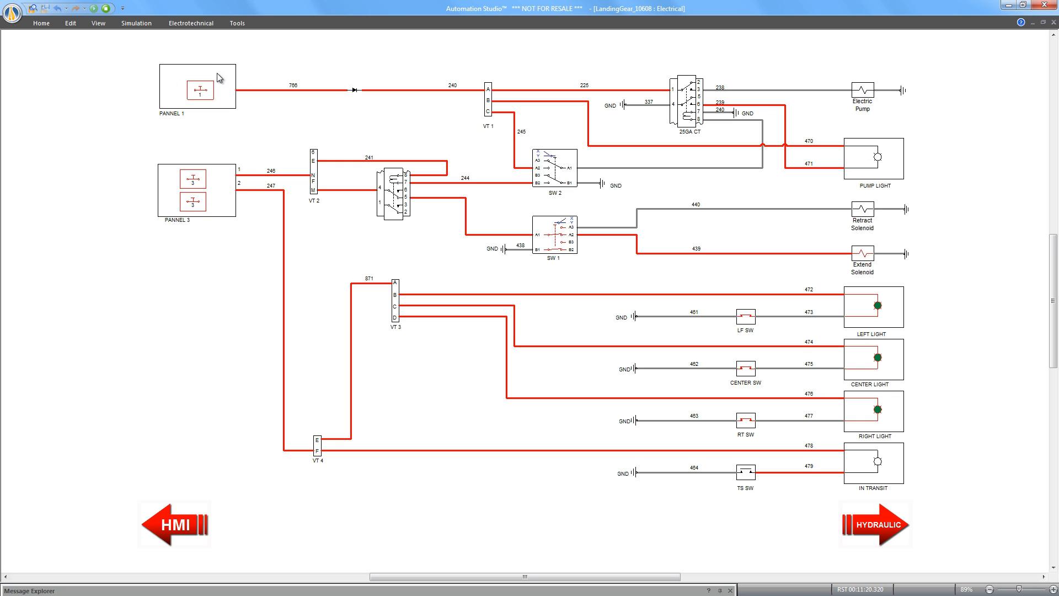
pyautogui.moveTo(241, 194)
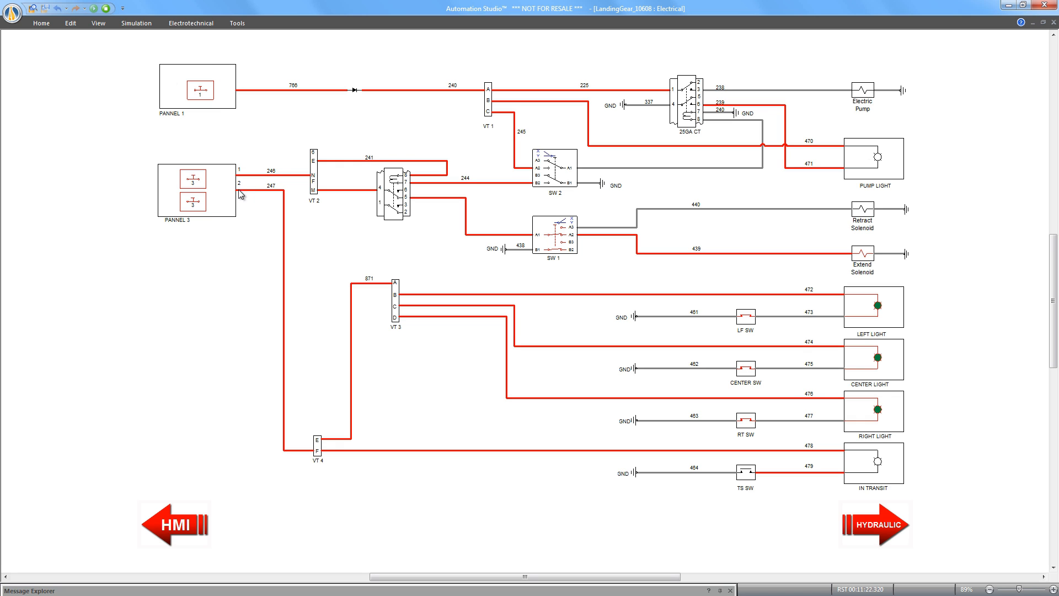
pyautogui.moveTo(546, 246)
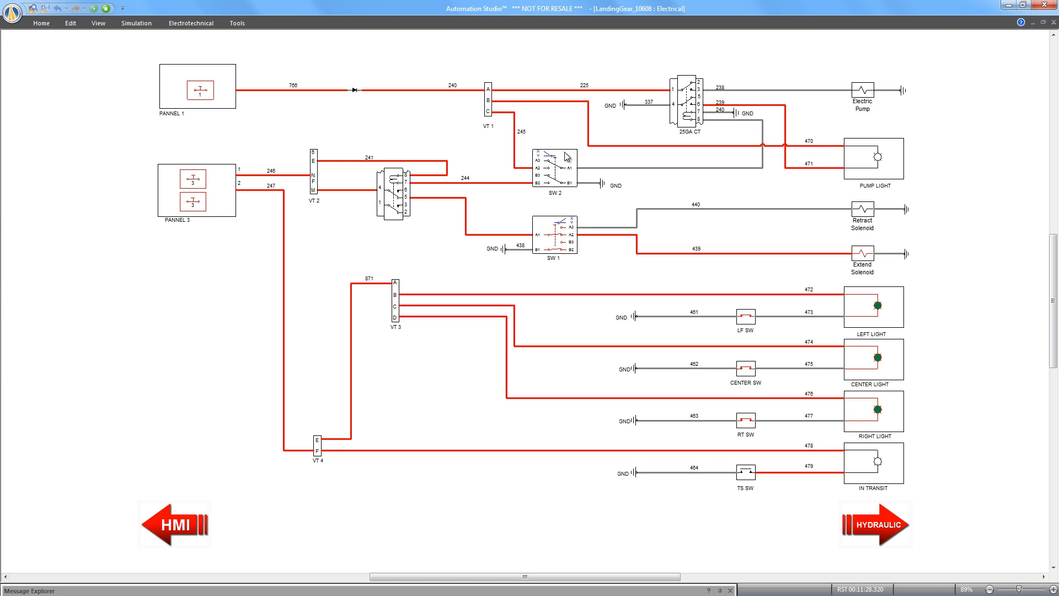
pyautogui.moveTo(420, 176)
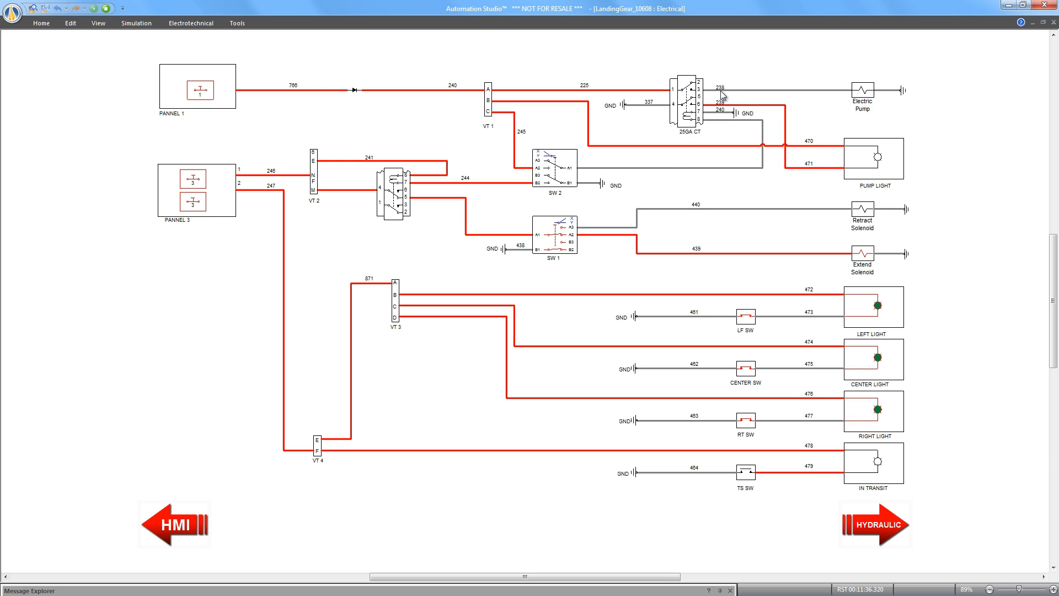
pyautogui.moveTo(159, 515)
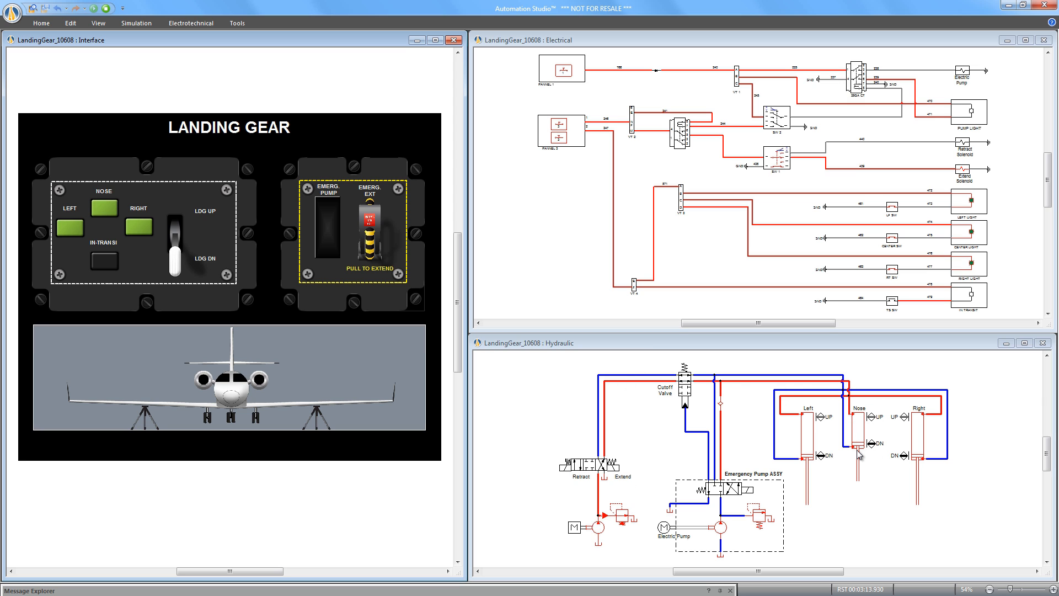
pyautogui.moveTo(284, 297)
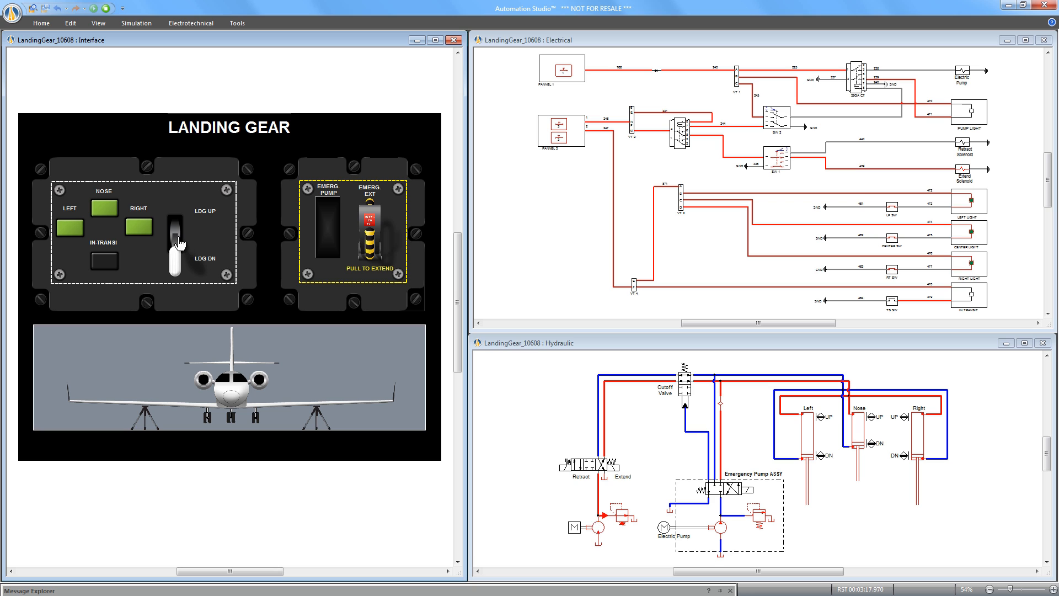
# Move the LDG UP/DN lever to UP so the gear lights go out and the PUMP light comes on.
pyautogui.click(174, 239)
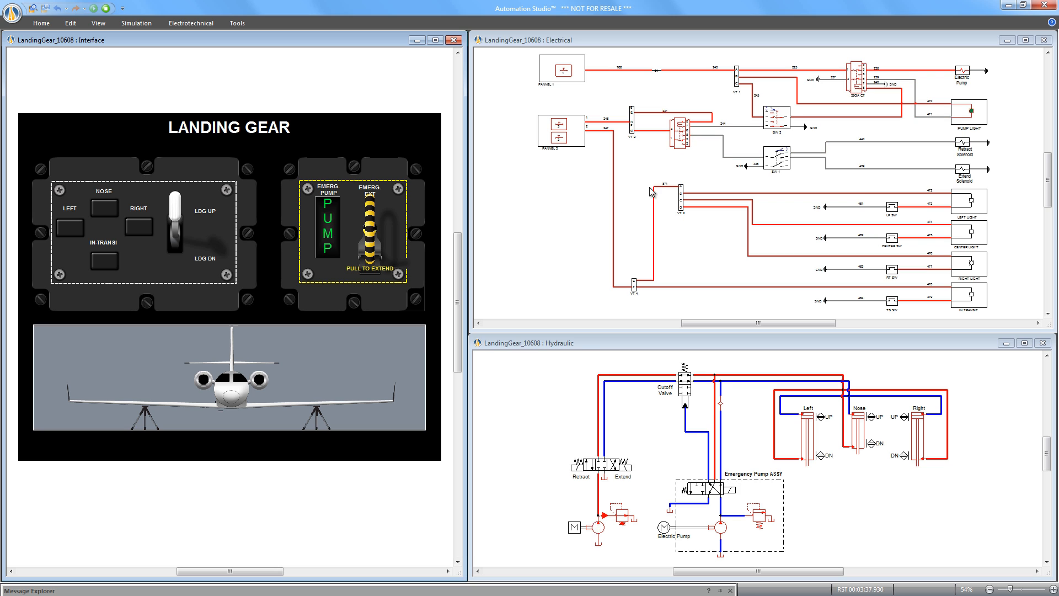
# Stop the simulation and close the Electrical window, leaving interface and hydraulic views.
pyautogui.click(103, 261)
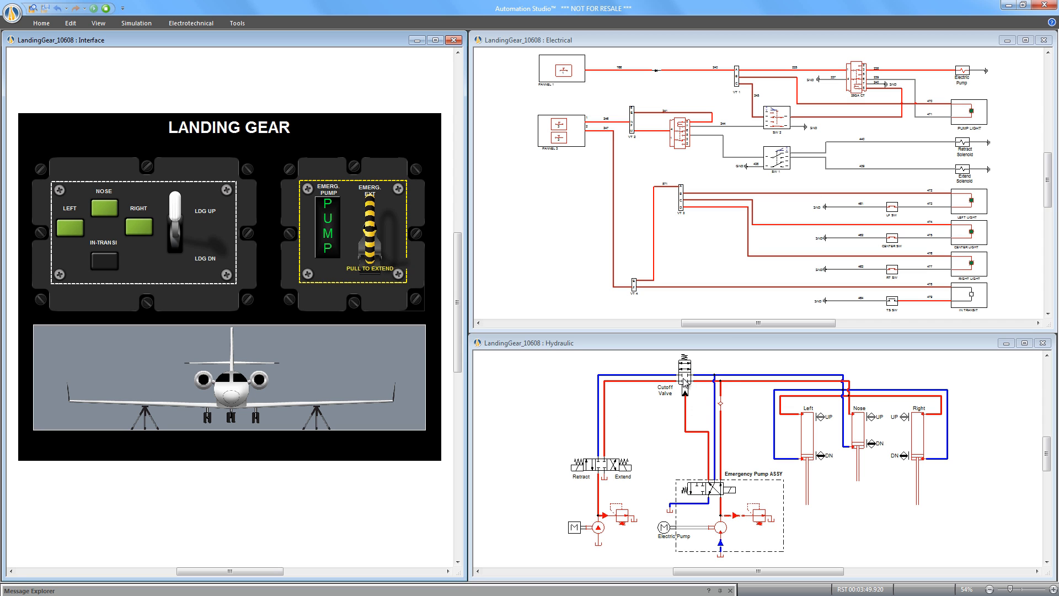
pyautogui.moveTo(720, 386)
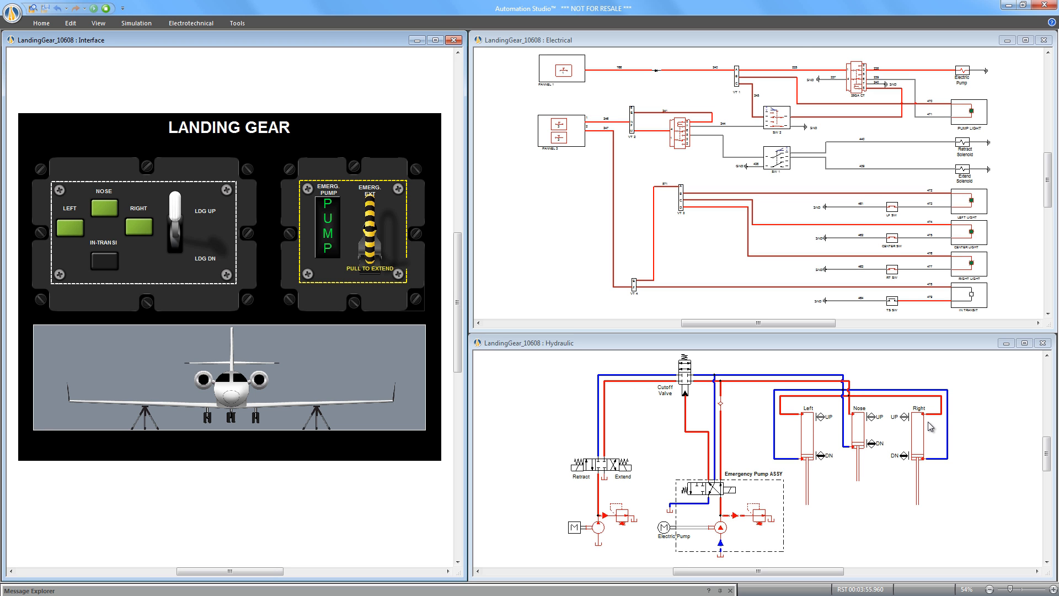
pyautogui.click(136, 22)
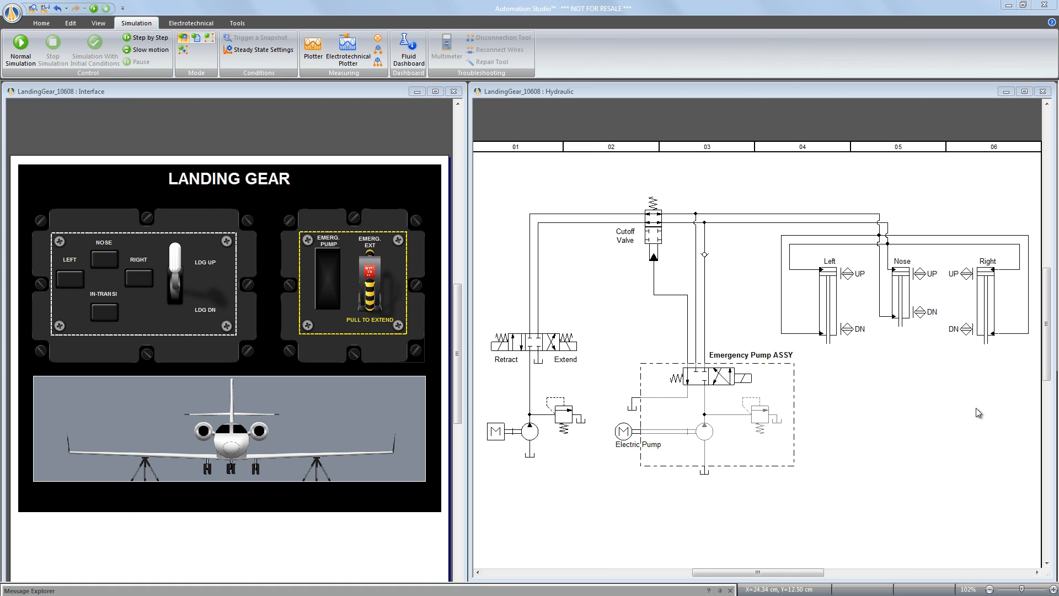
pyautogui.moveTo(837, 359)
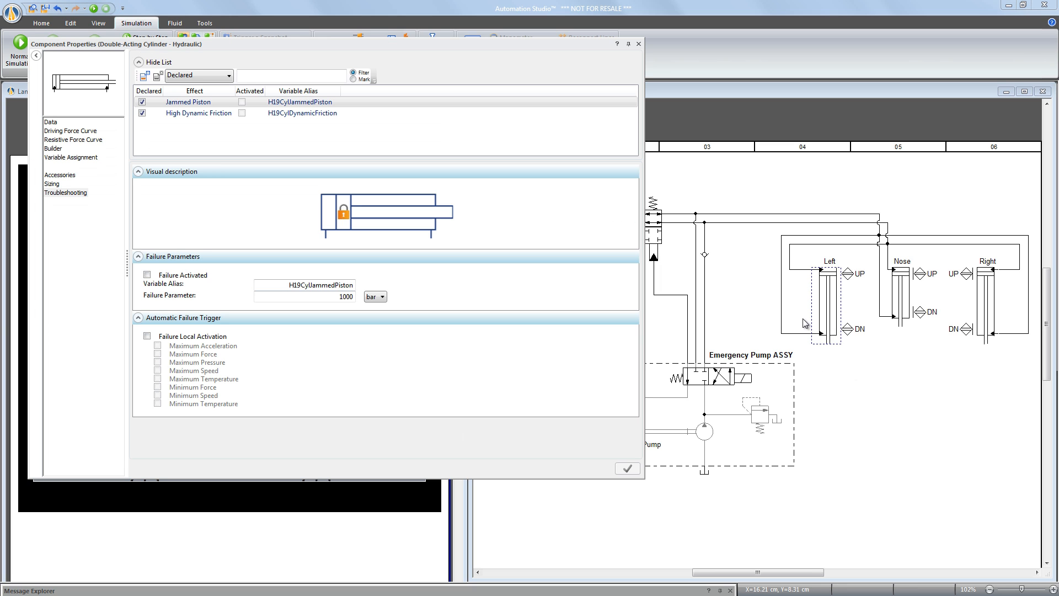
# Activate a Jammed Piston failure on the Left cylinder through its Troubleshooting properties.
pyautogui.click(65, 192)
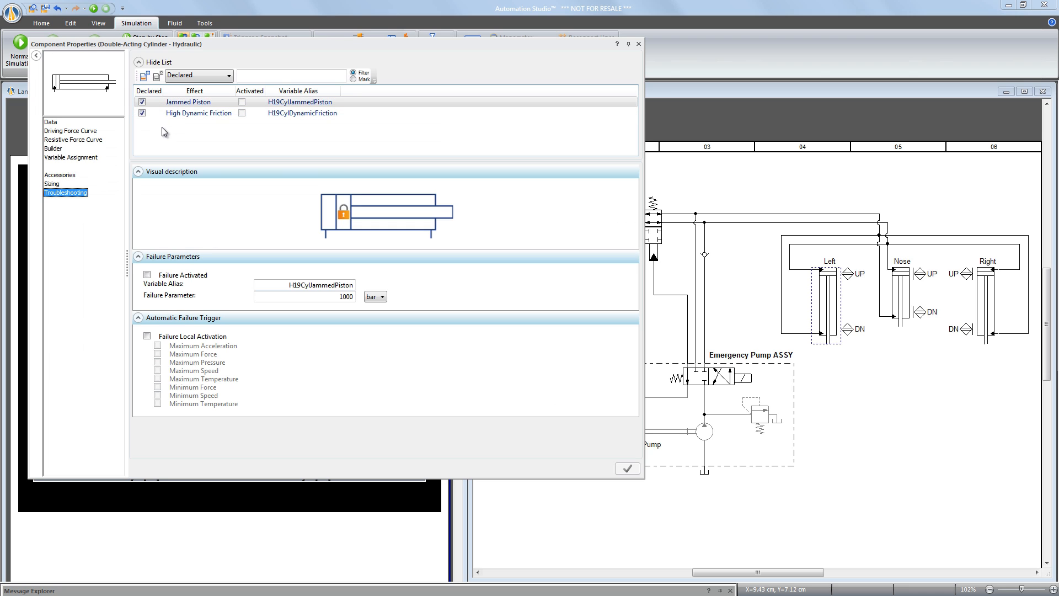
pyautogui.click(189, 101)
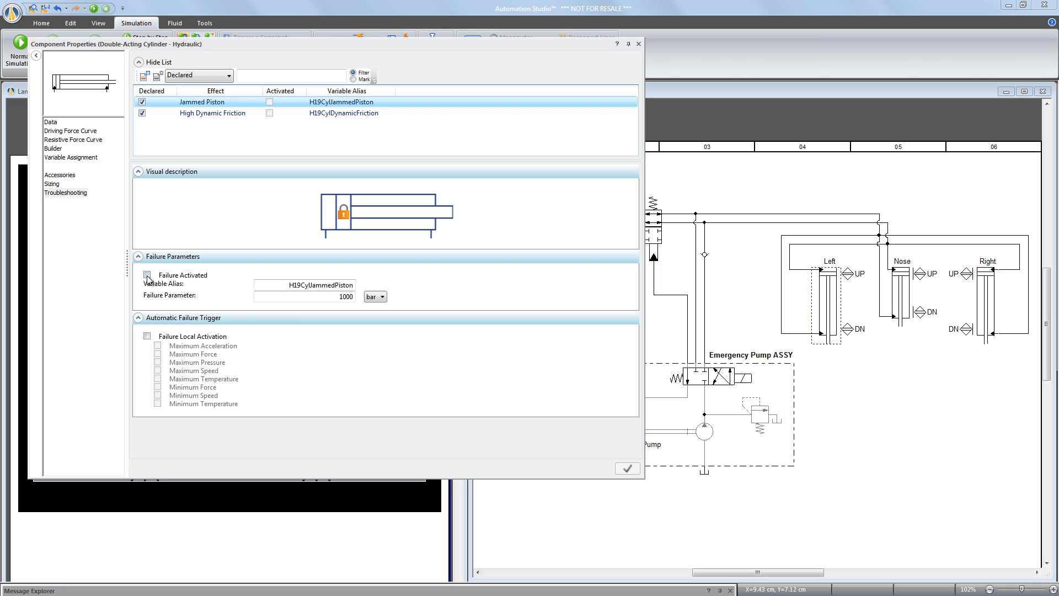
pyautogui.click(146, 275)
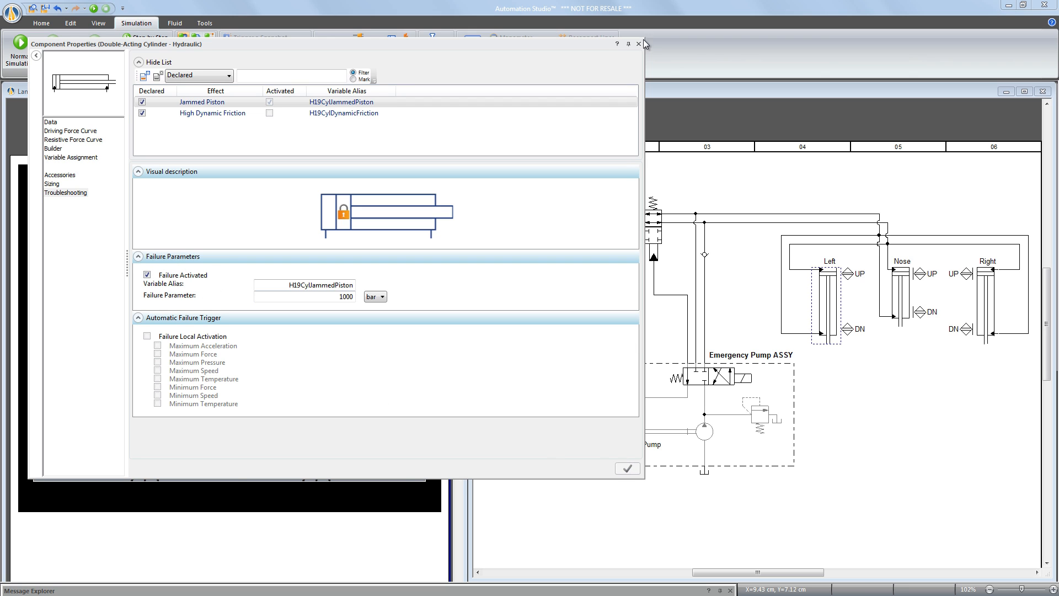
pyautogui.click(637, 43)
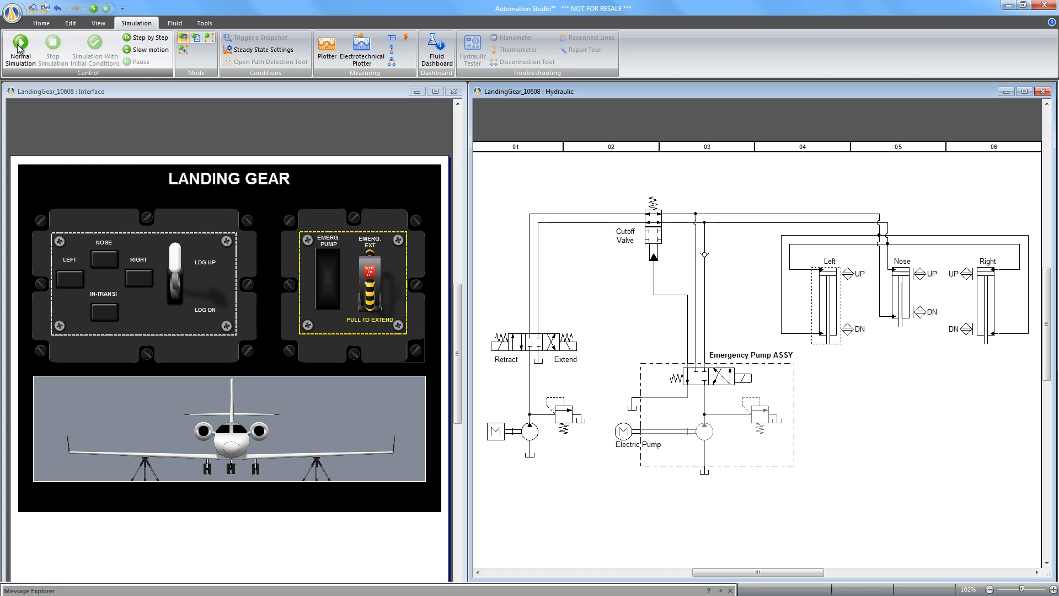
# Start Normal Simulation with gear down and bring out the hydraulic tester.
pyautogui.click(20, 50)
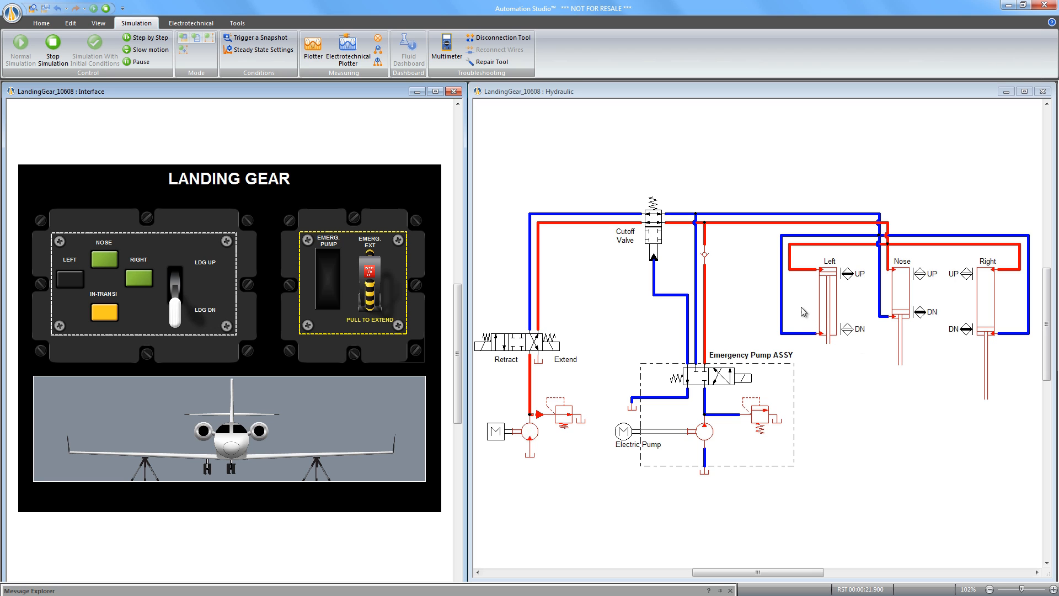
pyautogui.moveTo(811, 291)
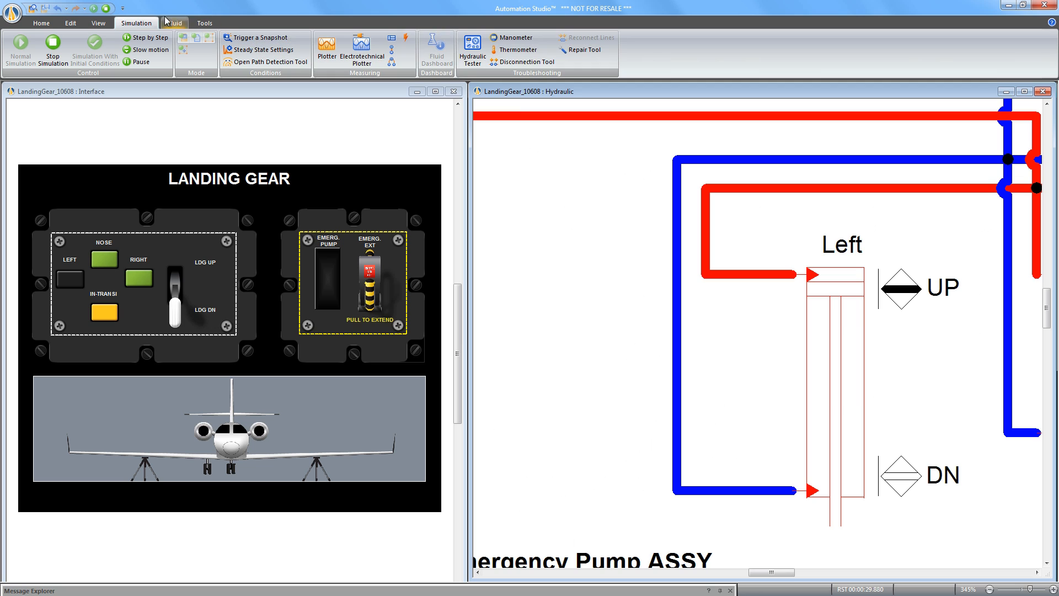
pyautogui.moveTo(224, 4)
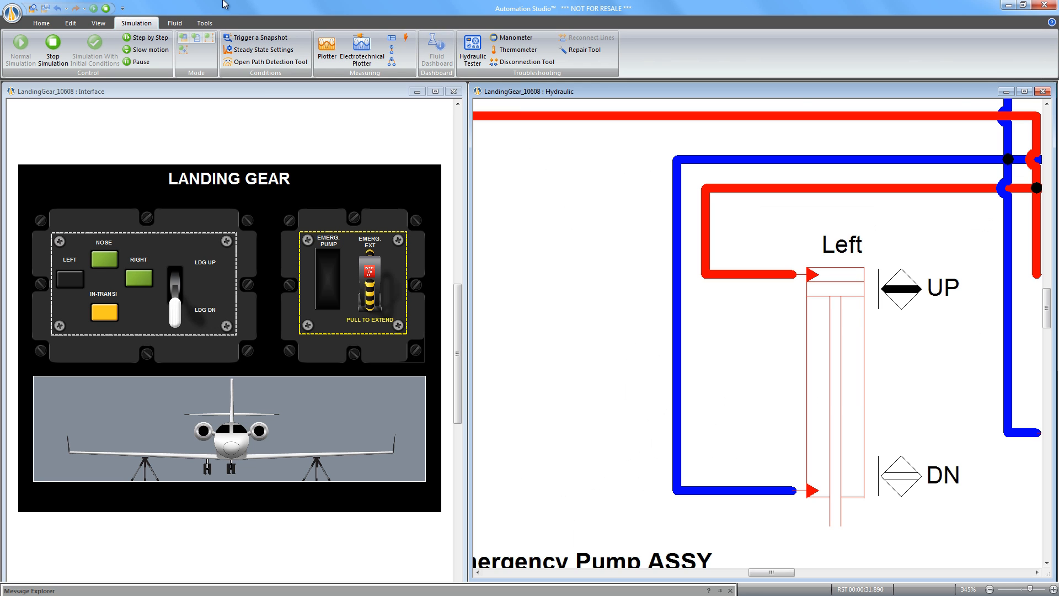
pyautogui.click(471, 49)
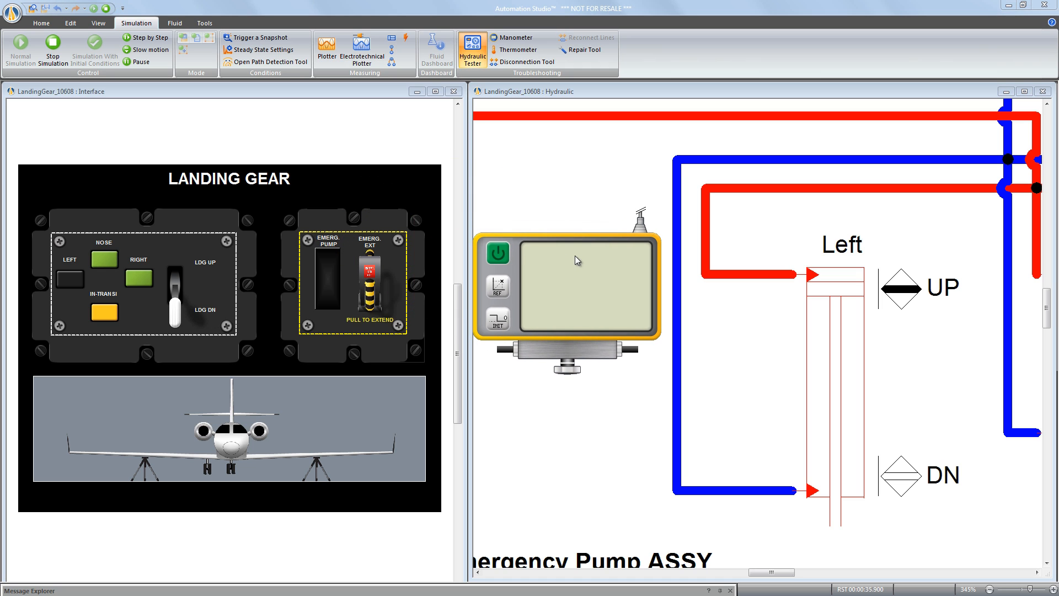
# Power on the hydraulic tester across the Left cylinder, reading about 100 bar with zero flow.
pyautogui.click(497, 254)
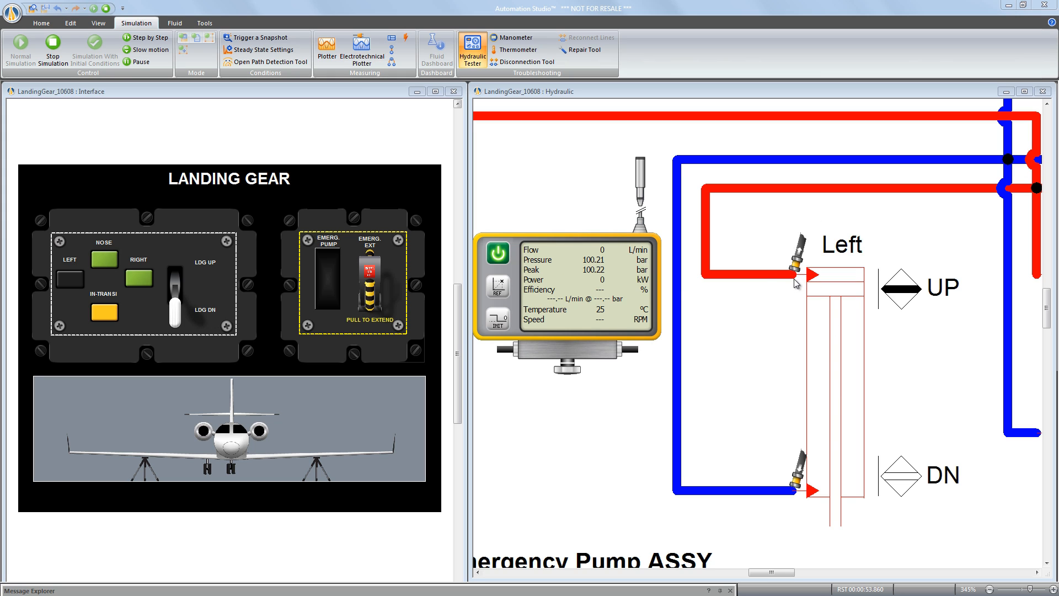
pyautogui.moveTo(792, 483)
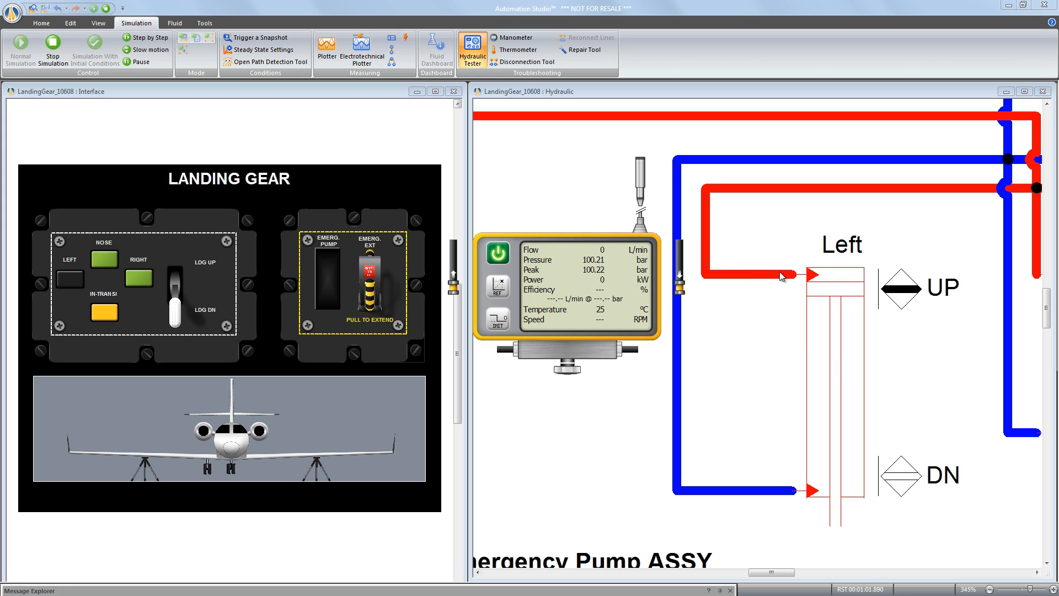
pyautogui.moveTo(838, 287)
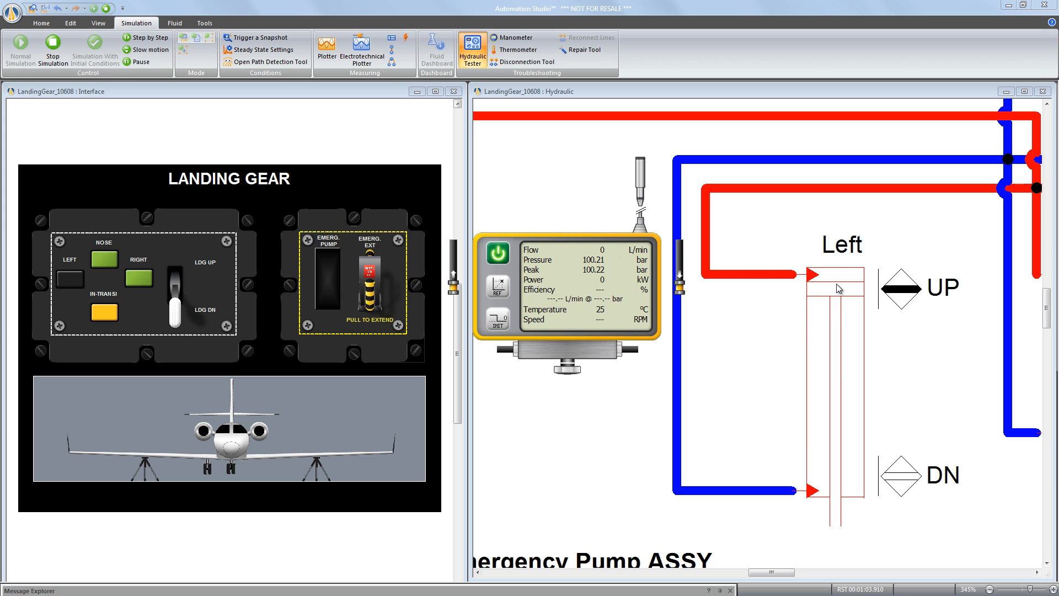
pyautogui.moveTo(703, 217)
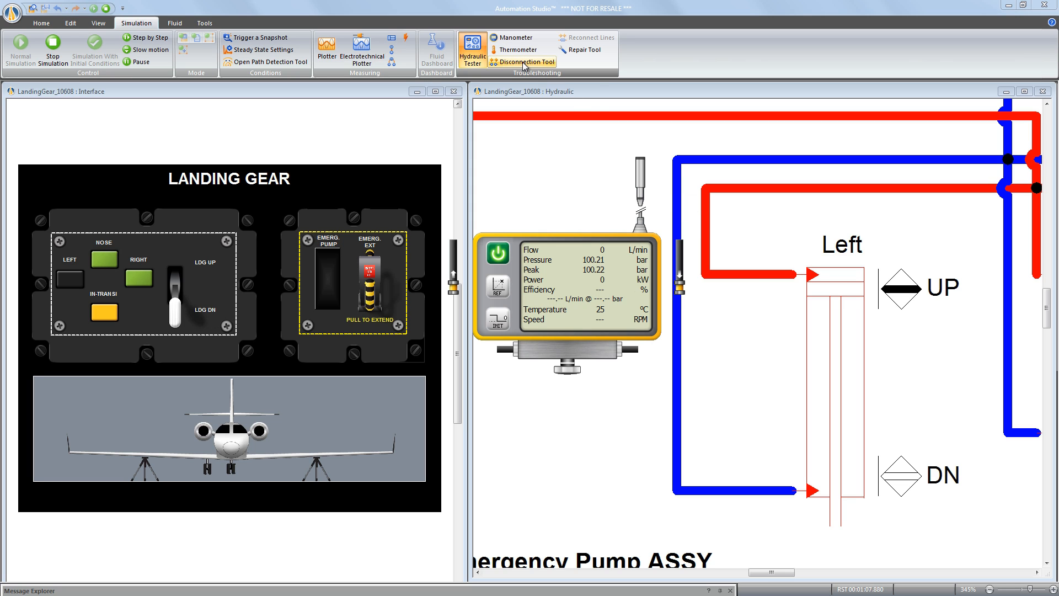
# Disconnect the Left cylinder's upper UP line with a fitting at 5000 bar cracking pressure.
pyautogui.click(528, 62)
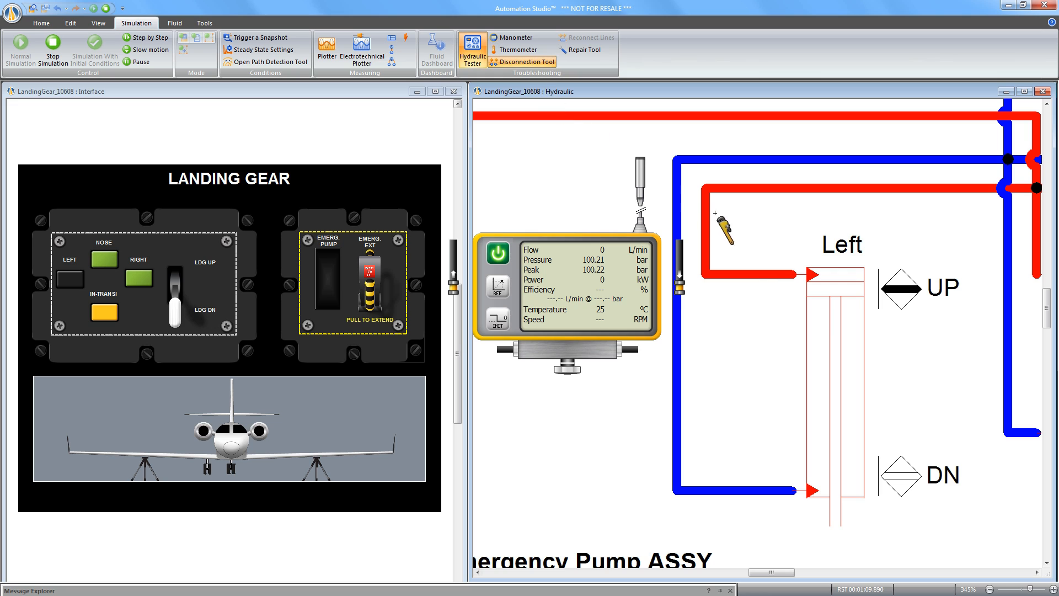
pyautogui.moveTo(722, 230); pyautogui.dragTo(804, 290)
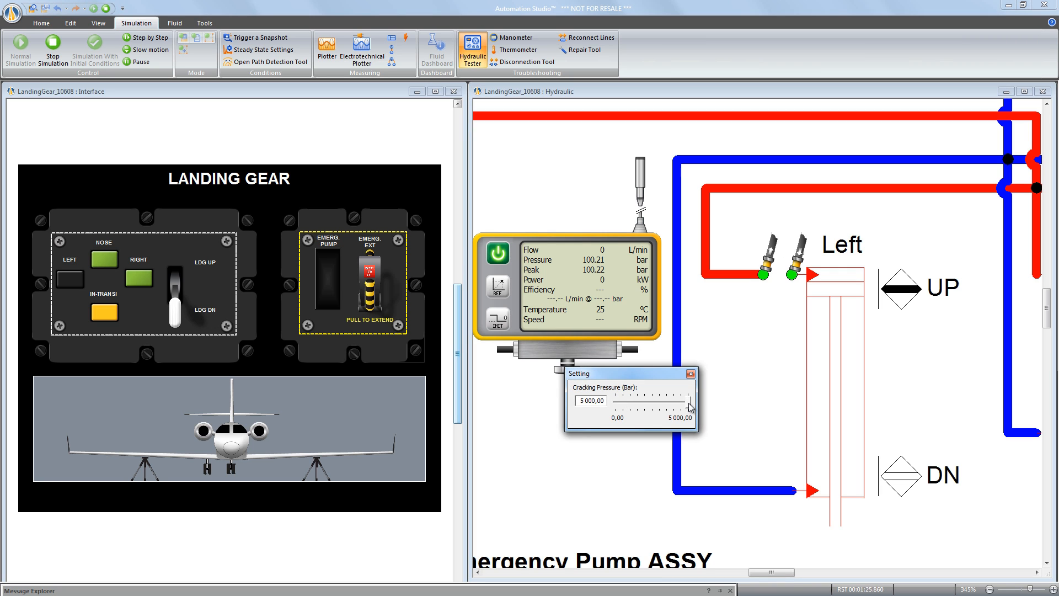
pyautogui.moveTo(687, 400); pyautogui.dragTo(611, 400)
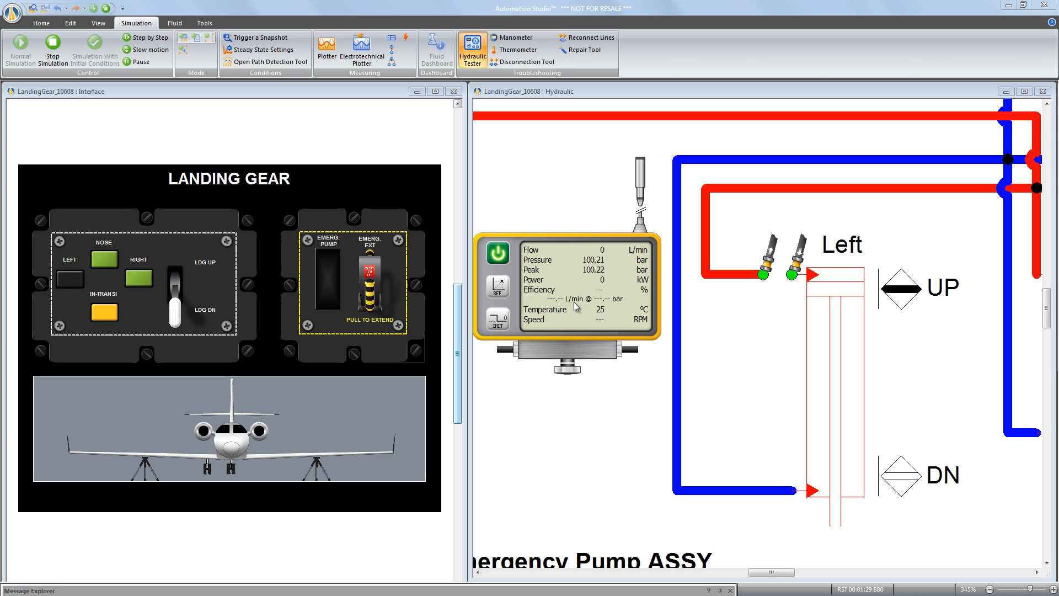
pyautogui.moveTo(599, 257)
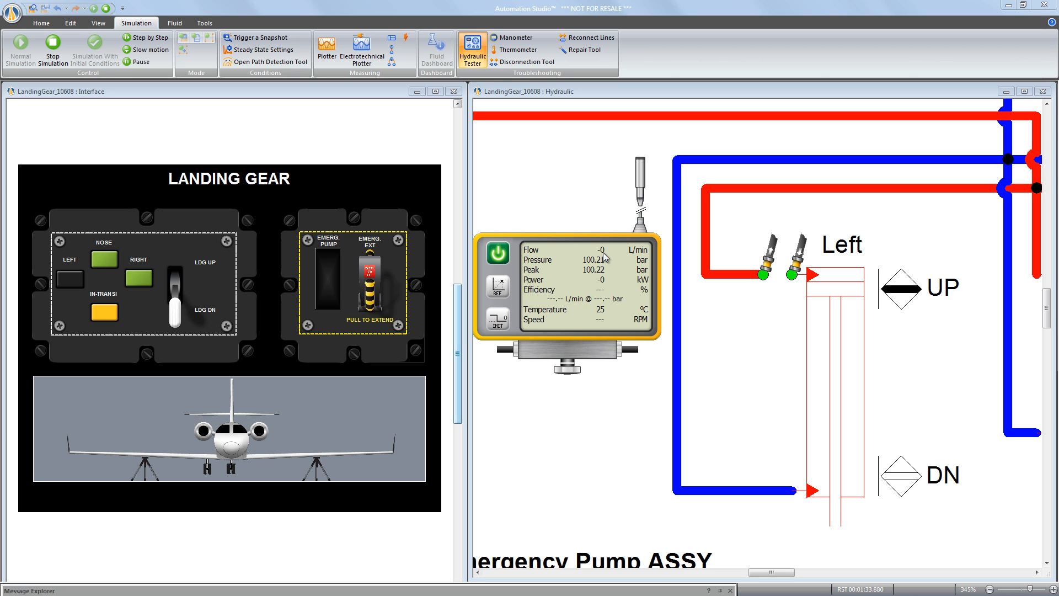
pyautogui.moveTo(853, 355)
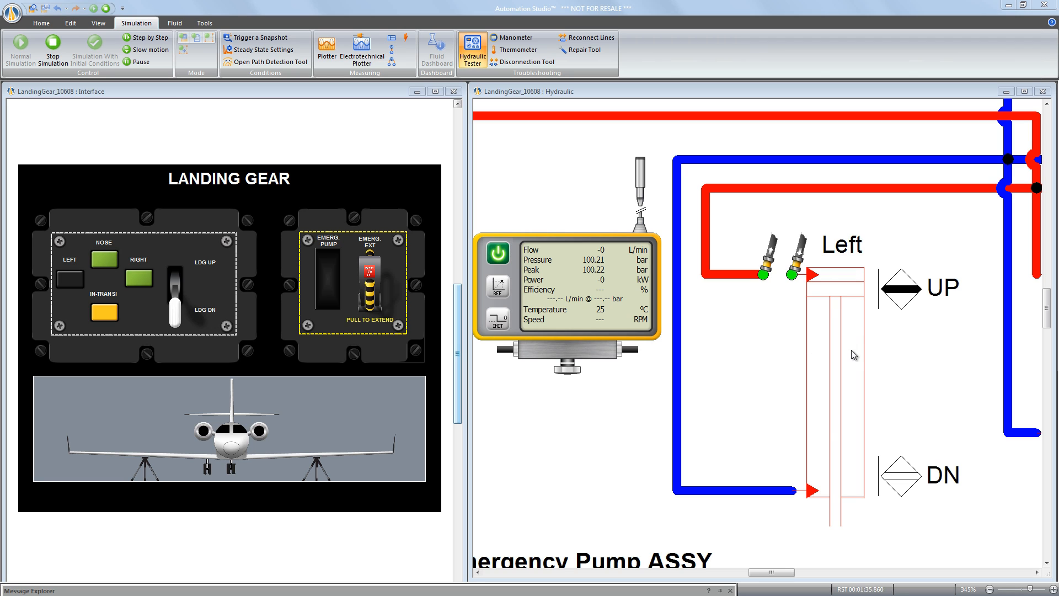
pyautogui.moveTo(837, 386)
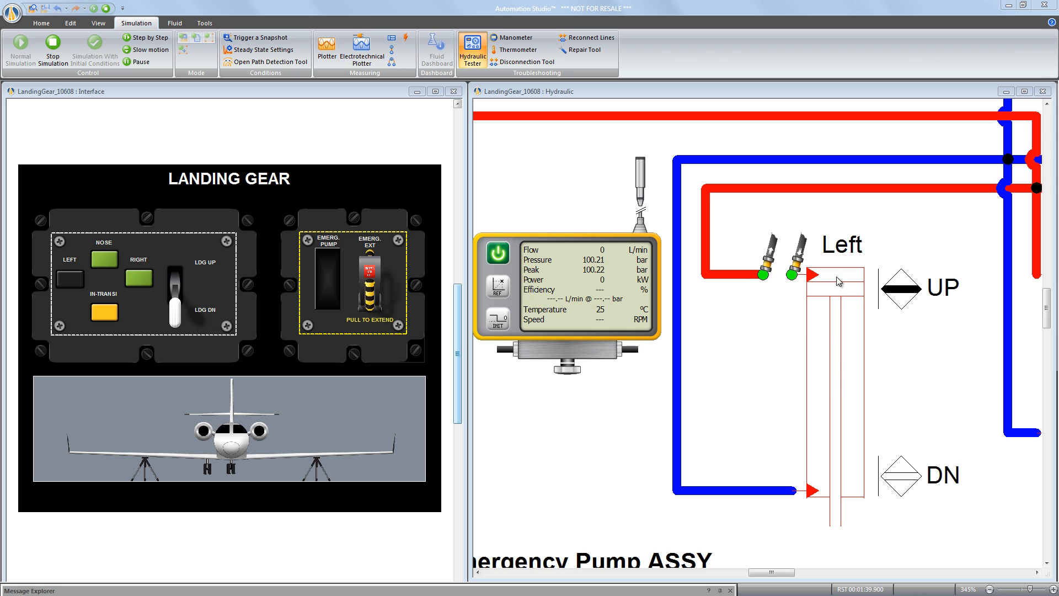
pyautogui.moveTo(829, 401)
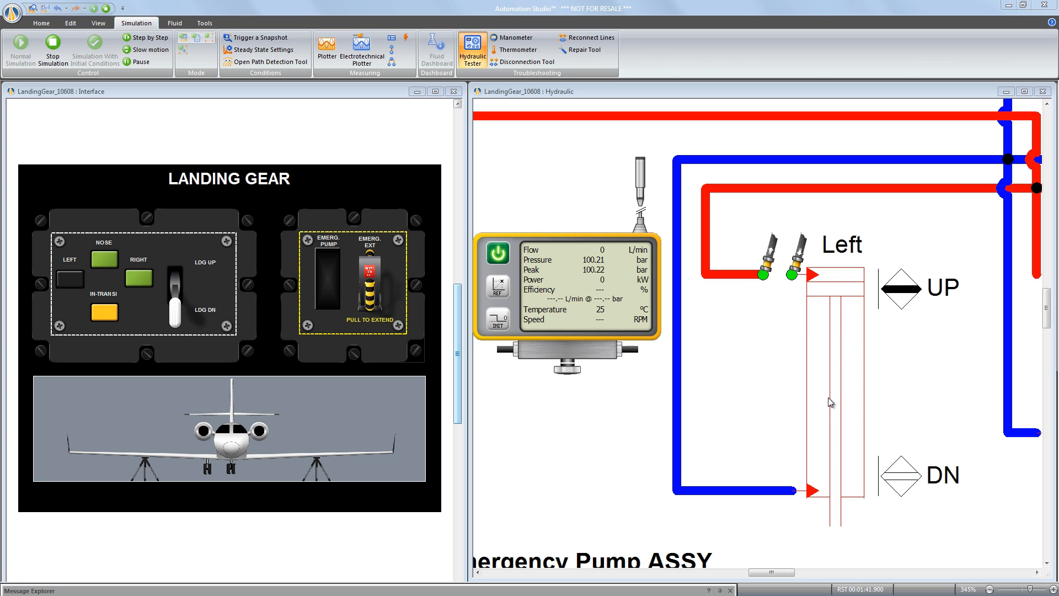
pyautogui.moveTo(644, 132)
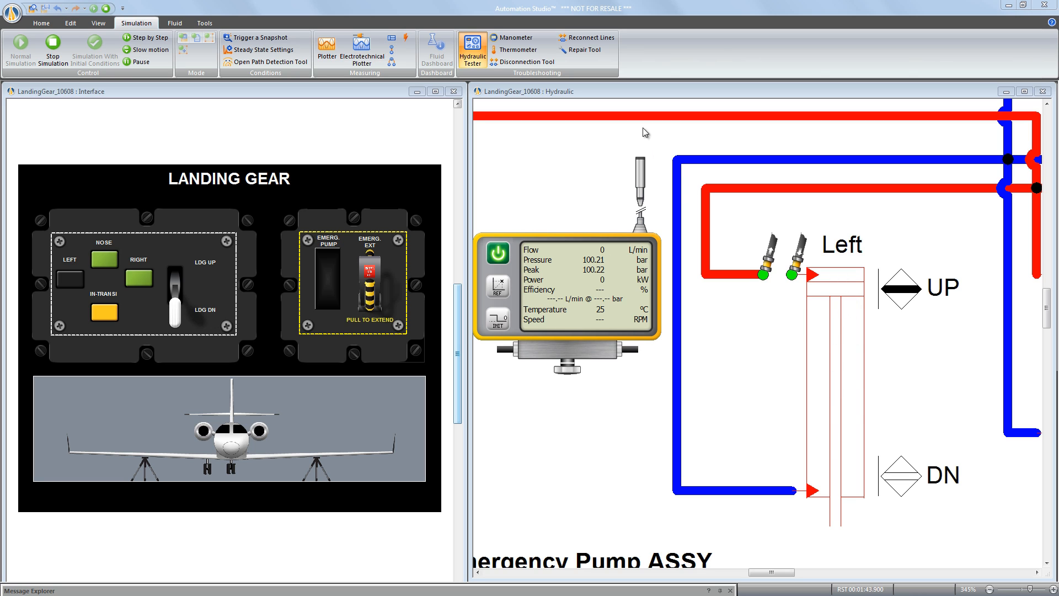
# Repair all listed Left cylinder failures so it extends and all three gear lights light.
pyautogui.click(585, 50)
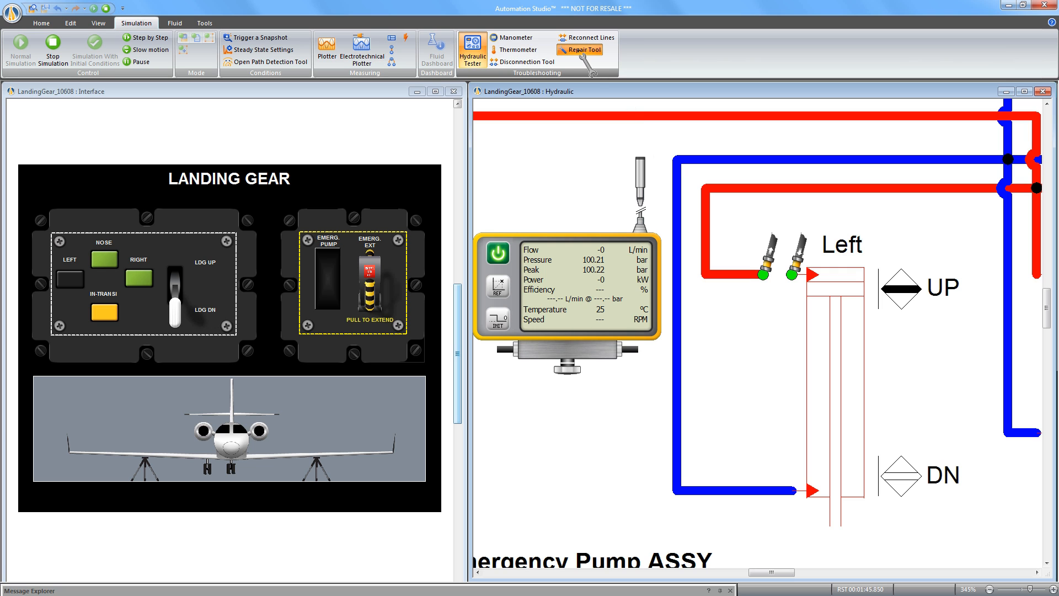
pyautogui.moveTo(766, 185)
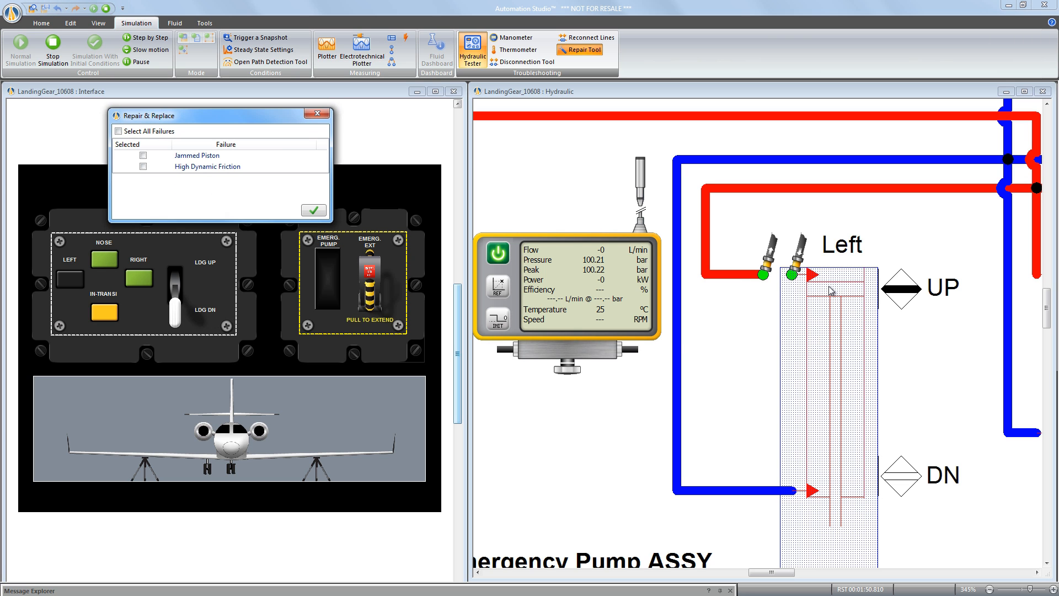
pyautogui.moveTo(203, 115); pyautogui.dragTo(493, 159)
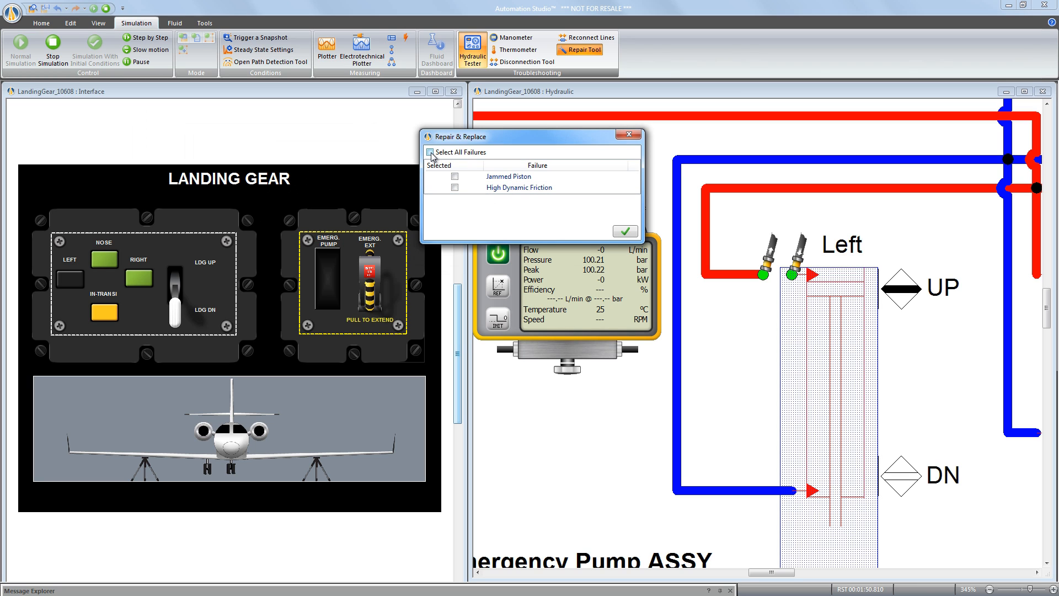
pyautogui.click(429, 151)
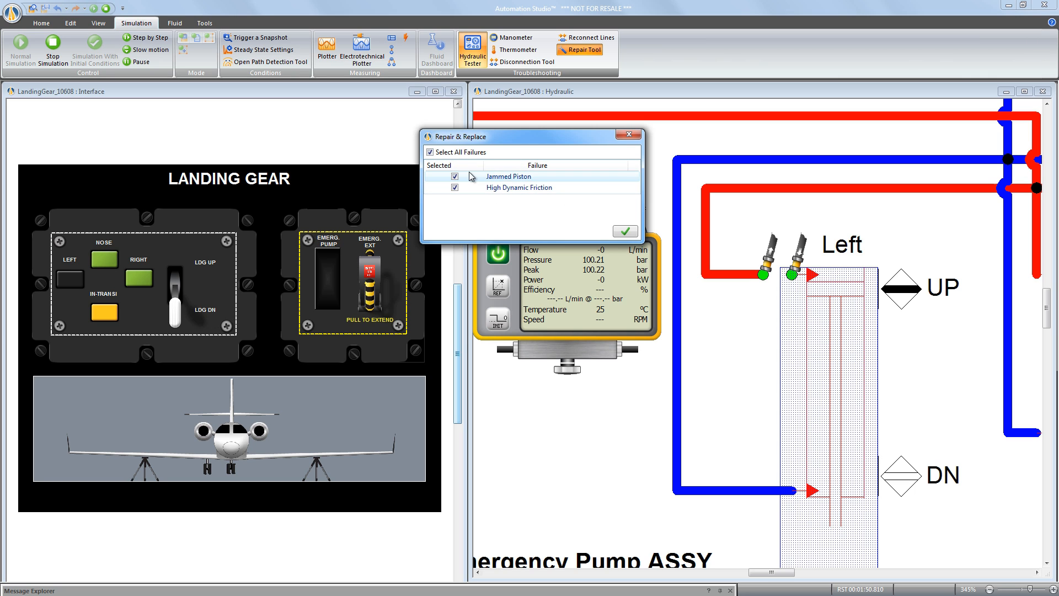
pyautogui.click(624, 230)
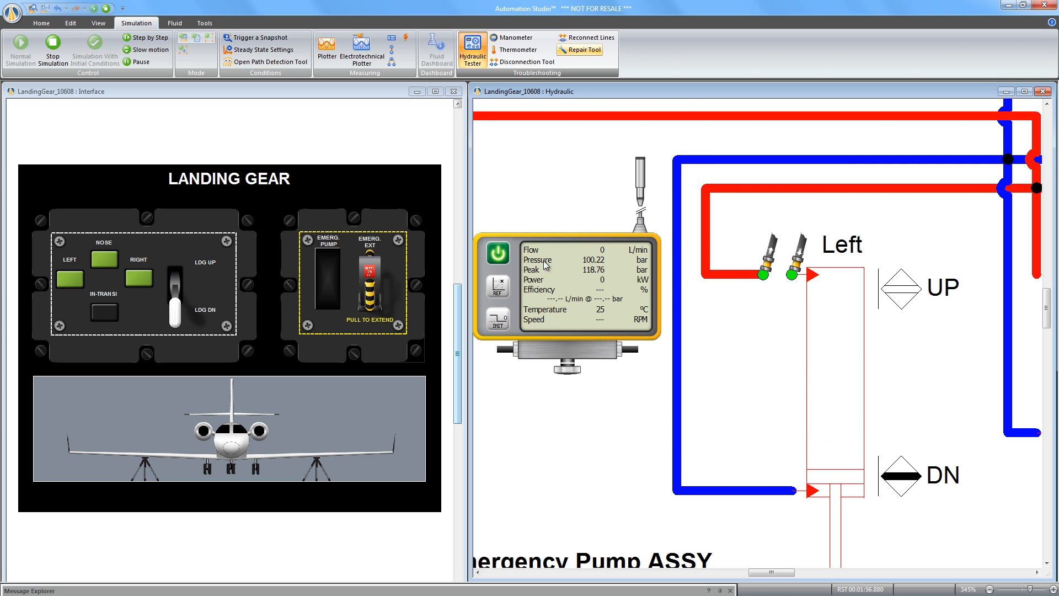
# Turn off the hydraulic tester and reconnect the Left cylinder's opened lines.
pyautogui.click(497, 254)
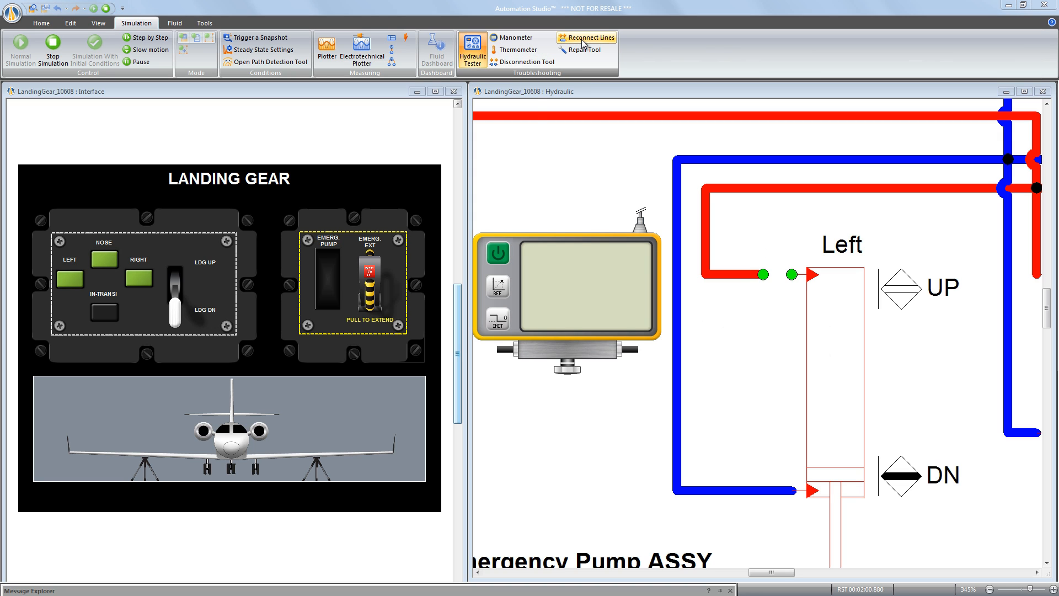
pyautogui.click(585, 38)
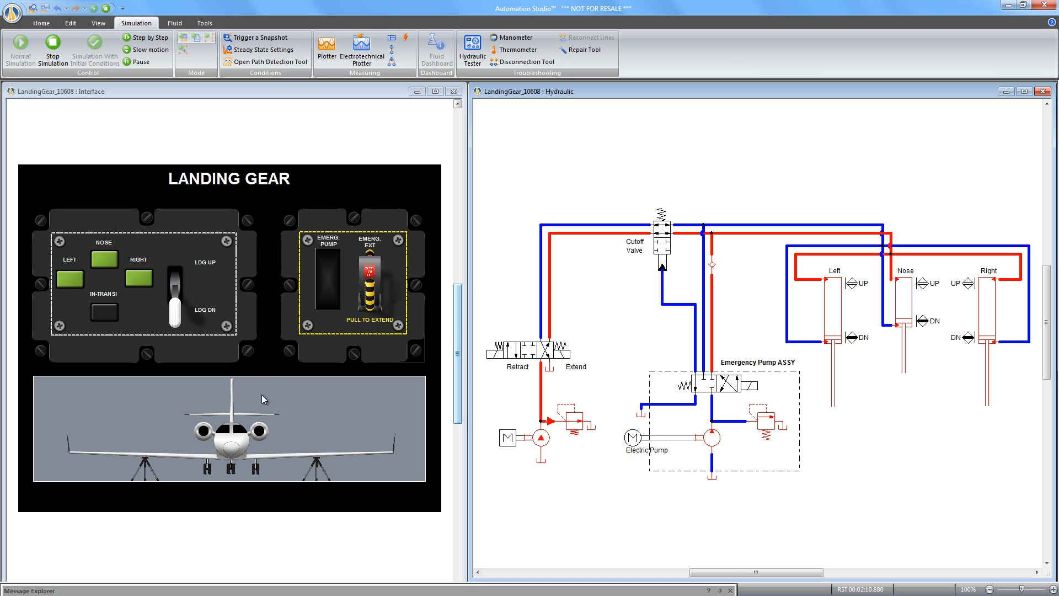
pyautogui.moveTo(263, 486)
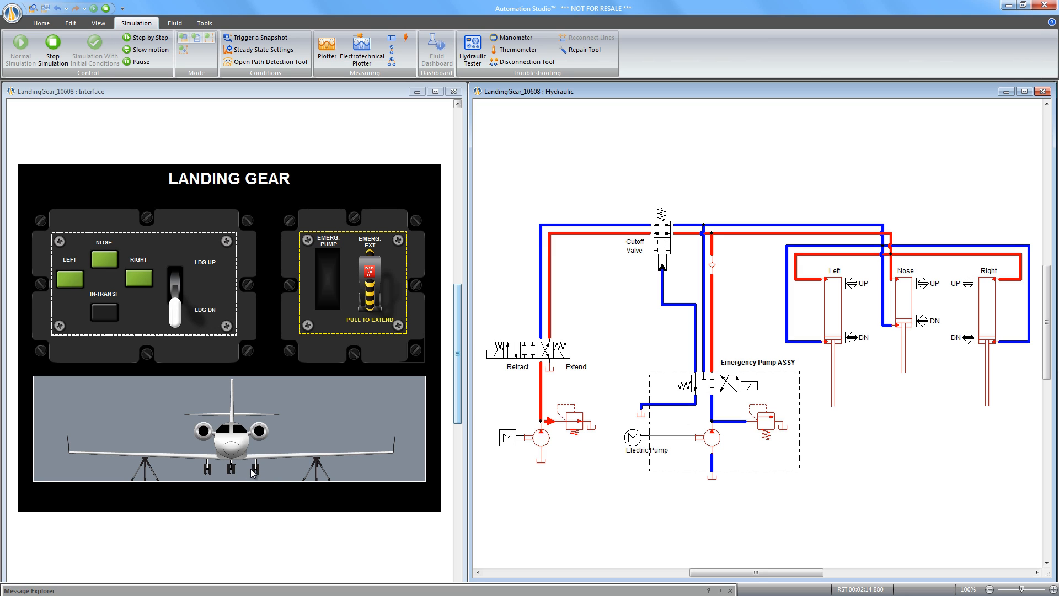
pyautogui.moveTo(81, 273)
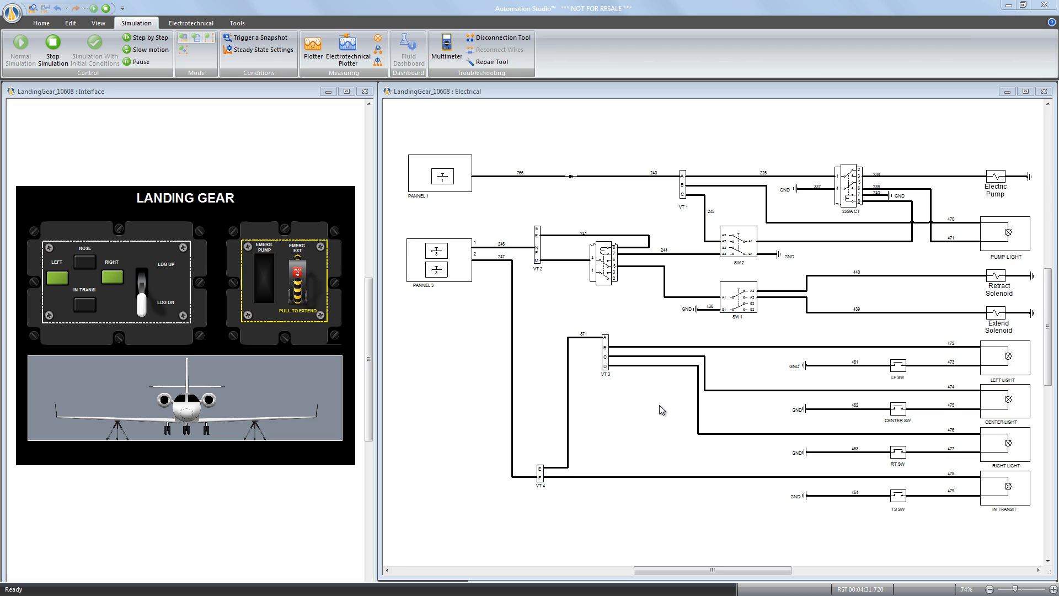
pyautogui.moveTo(642, 435)
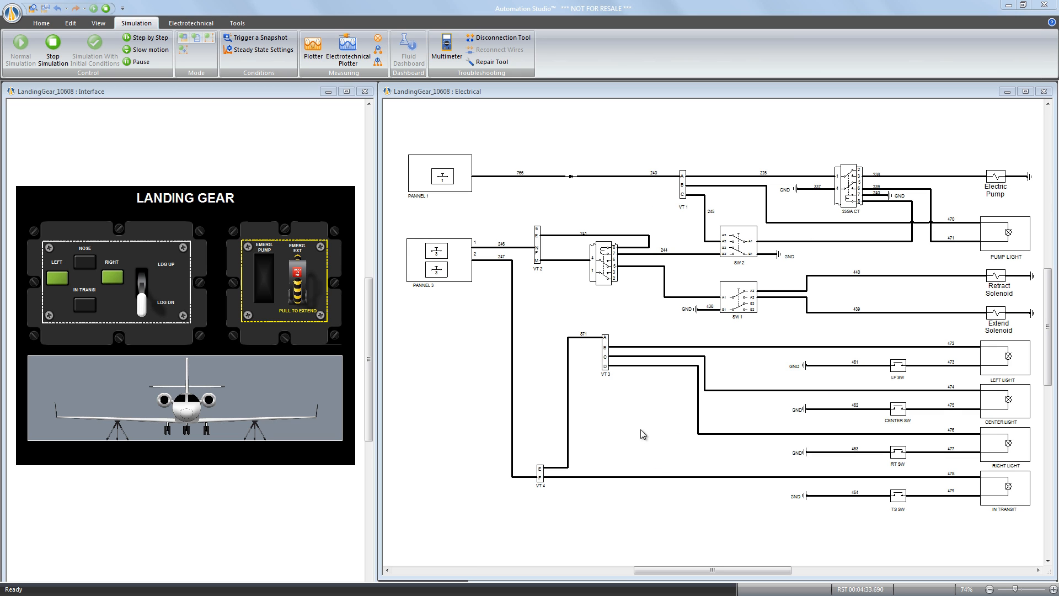
pyautogui.moveTo(611, 423)
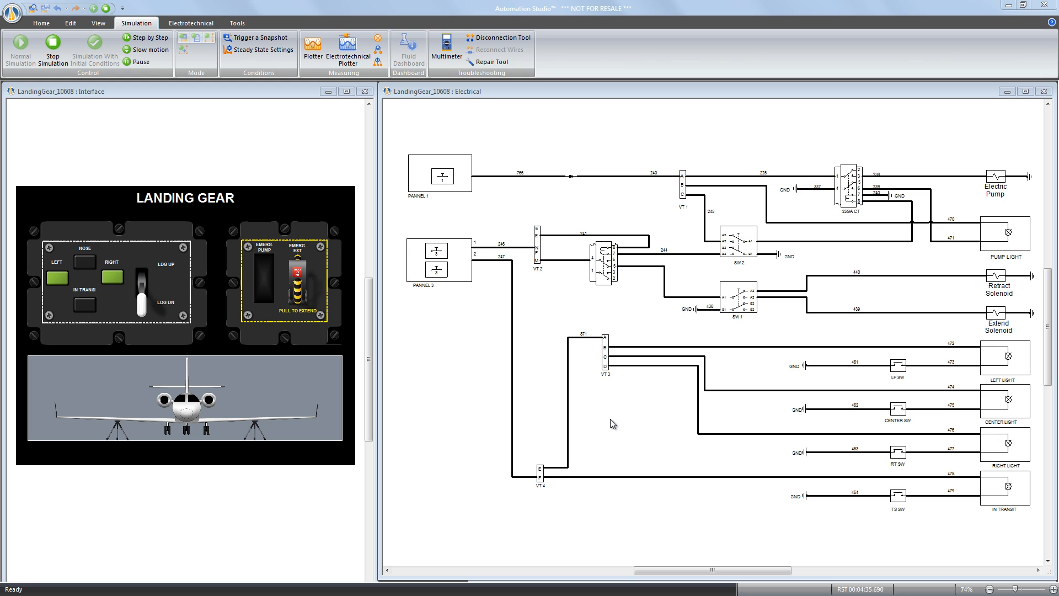
pyautogui.moveTo(216, 423)
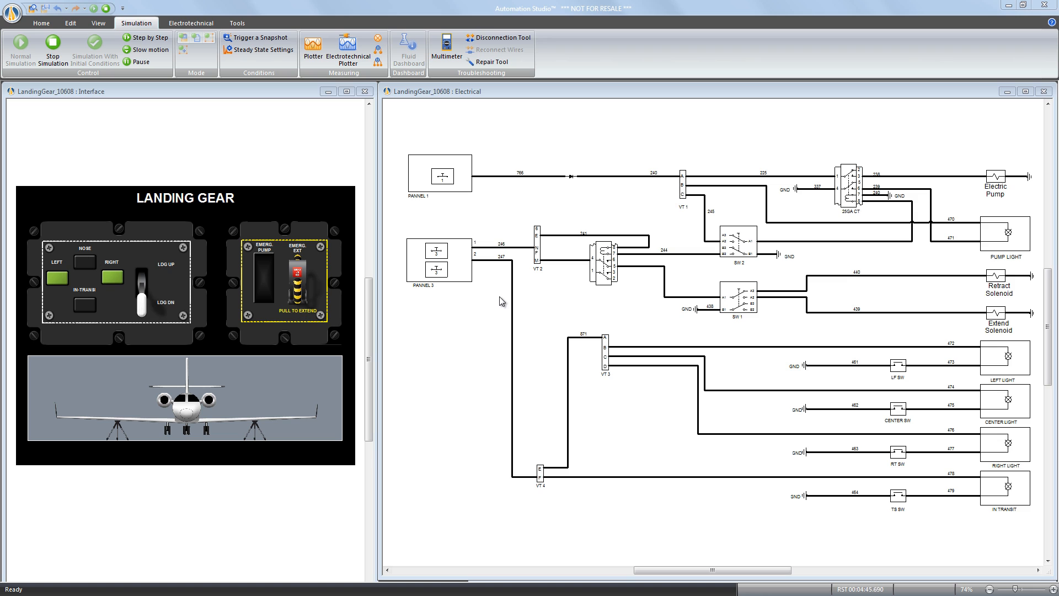
pyautogui.moveTo(491, 239)
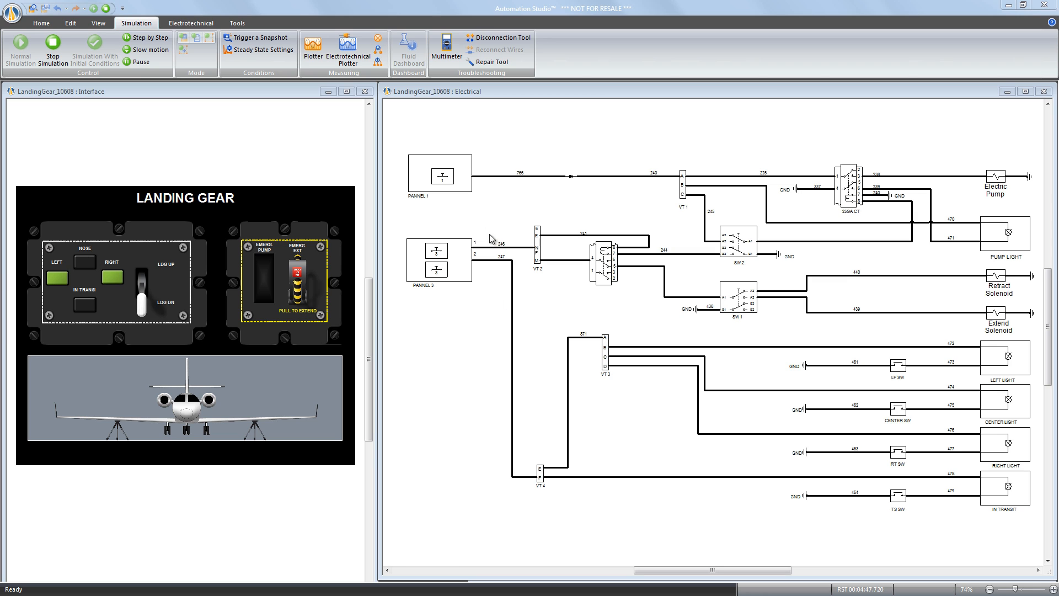
# Place the multimeter in volts mode across the centre light circuit, reading 27.47 V.
pyautogui.click(446, 52)
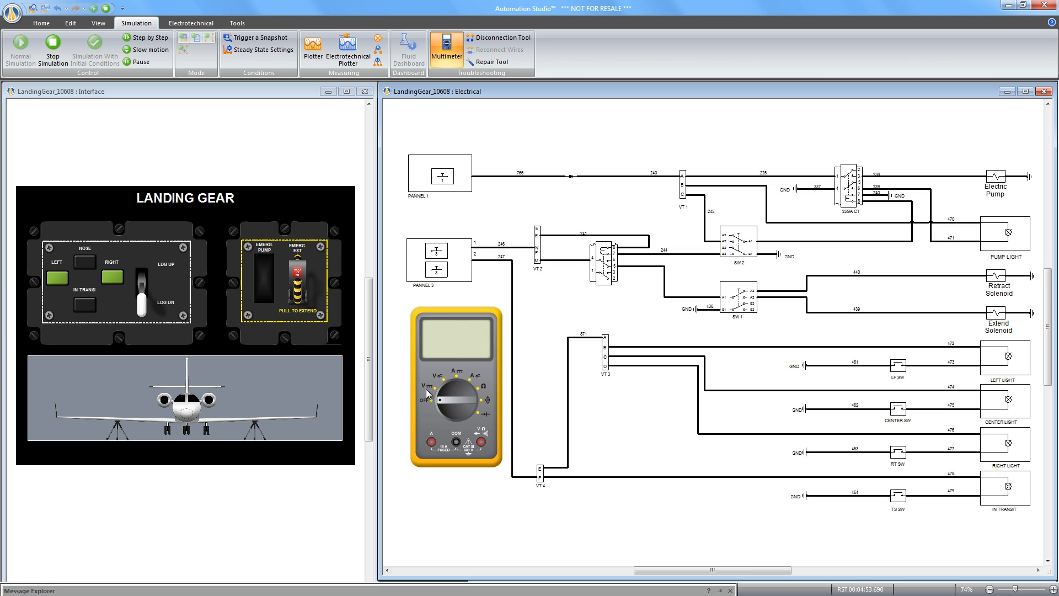
pyautogui.click(438, 400)
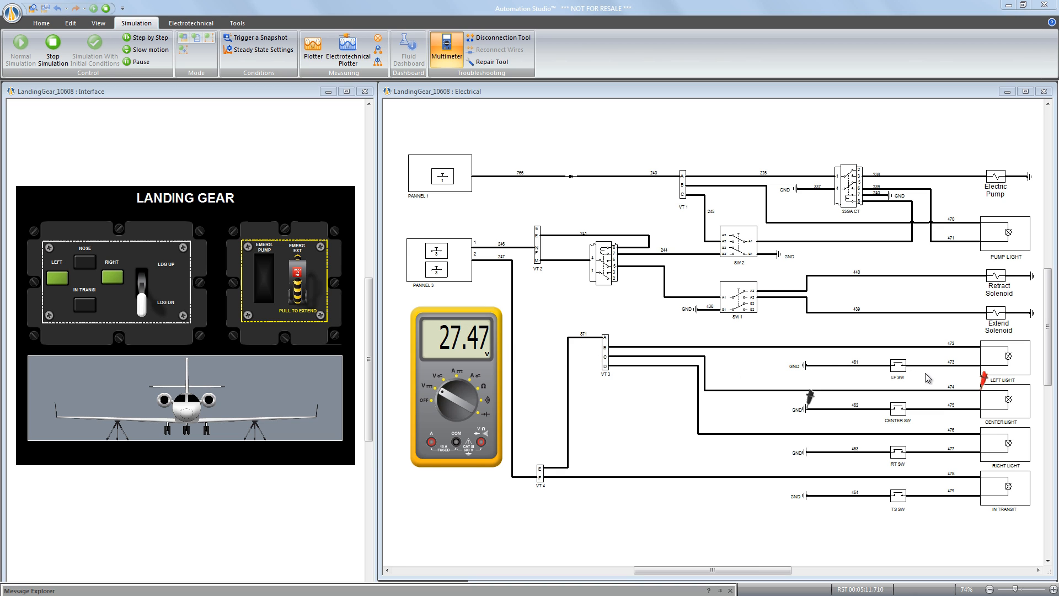
pyautogui.moveTo(988, 397)
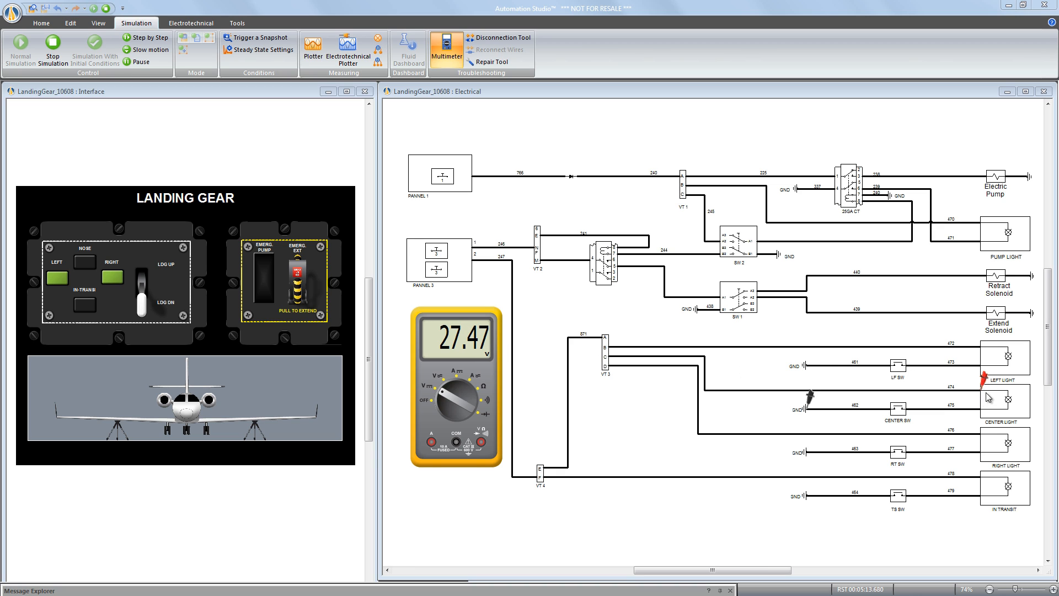
pyautogui.moveTo(998, 396)
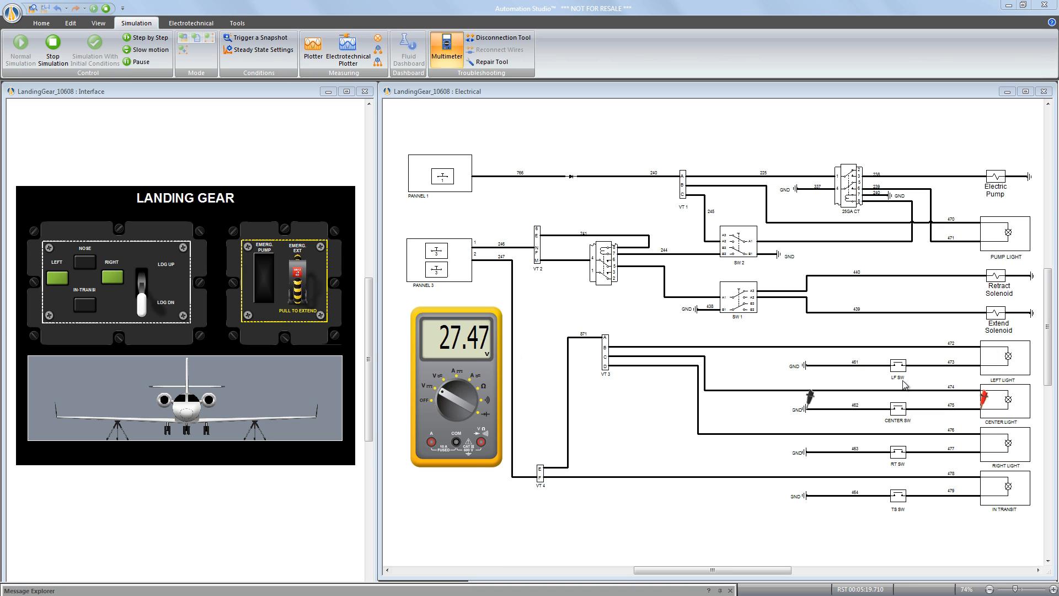
pyautogui.moveTo(991, 416)
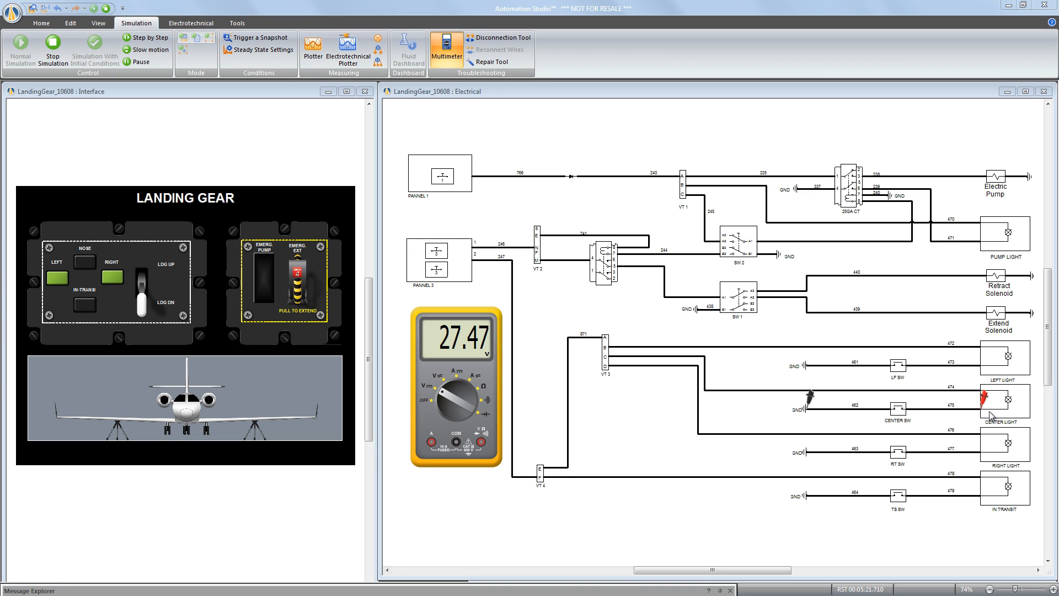
pyautogui.moveTo(981, 413)
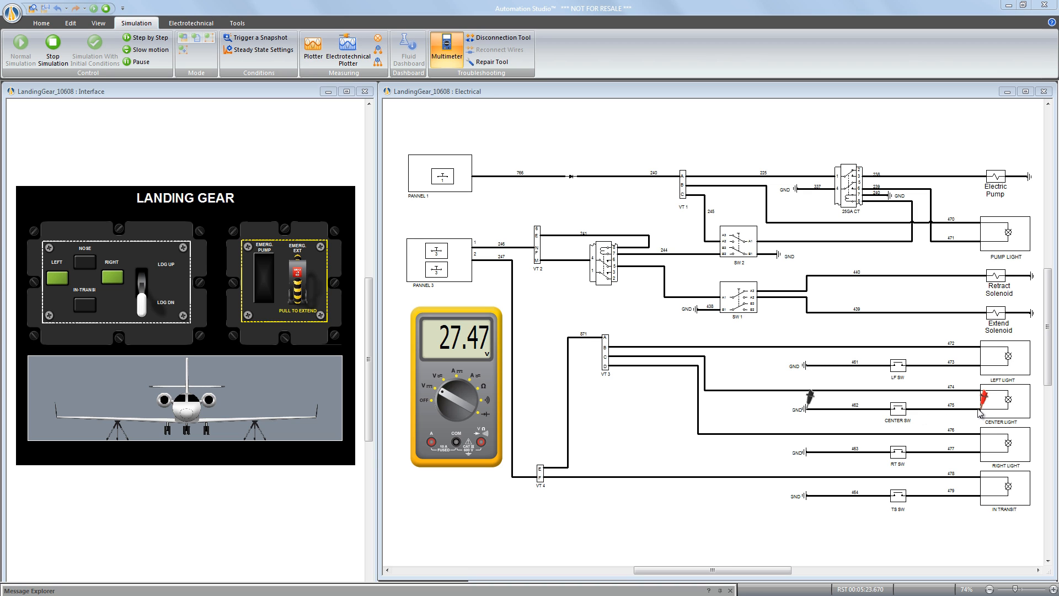
pyautogui.moveTo(978, 414)
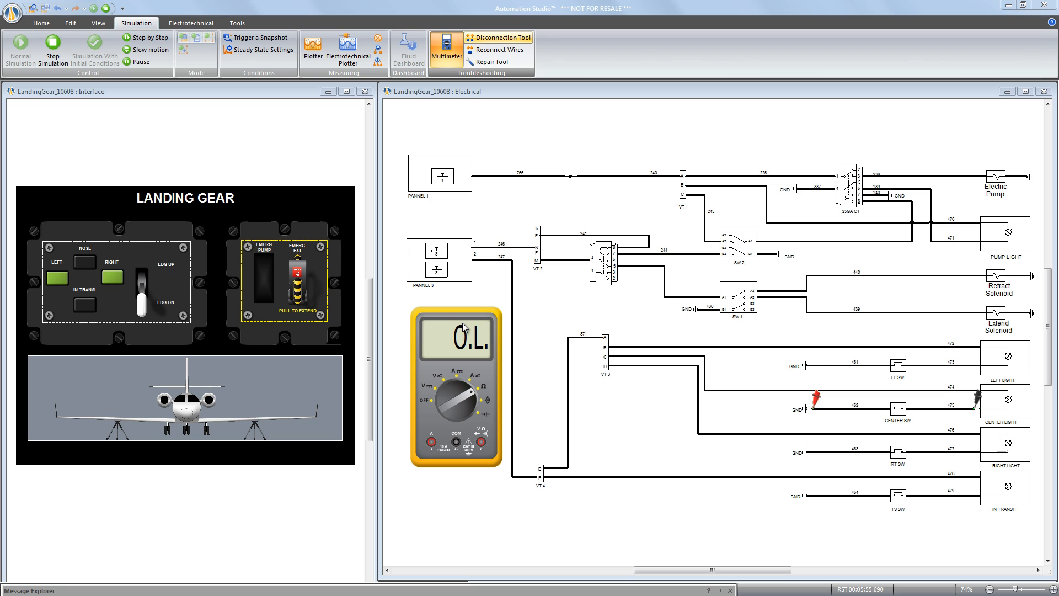
pyautogui.moveTo(979, 401)
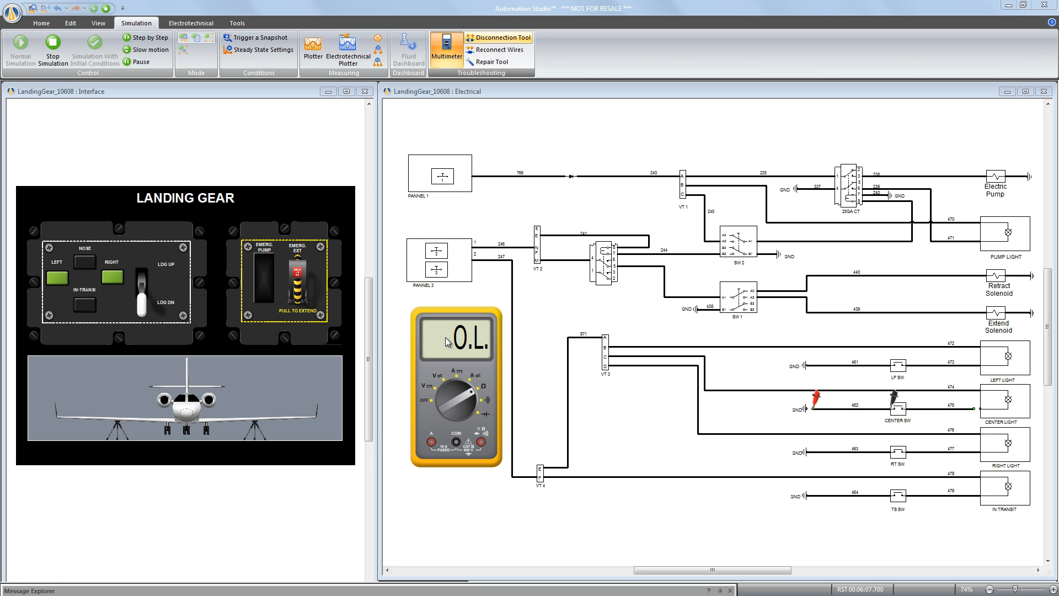
pyautogui.moveTo(870, 416)
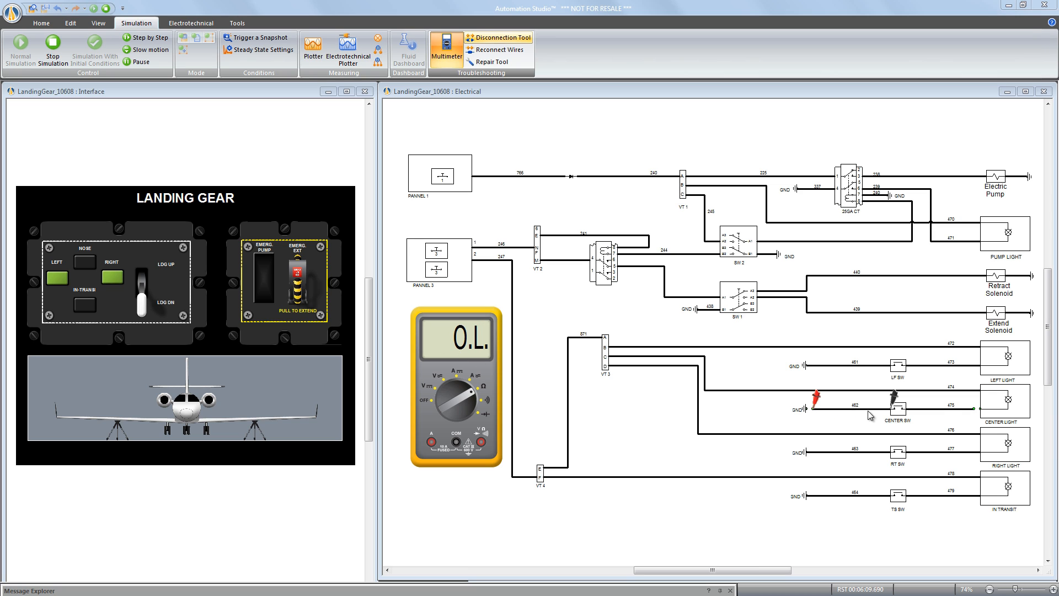
pyautogui.moveTo(854, 415)
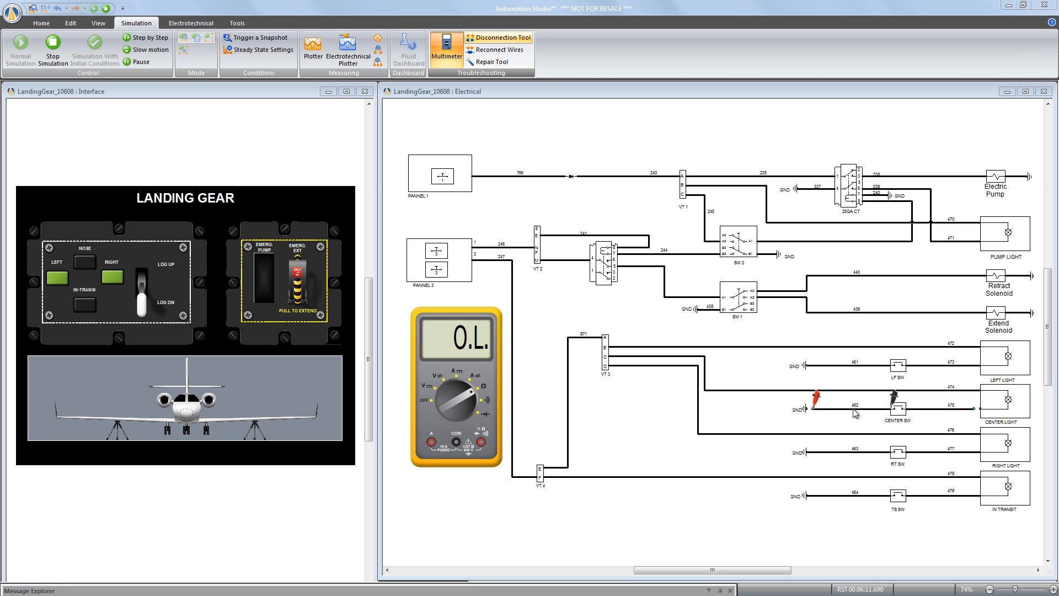
pyautogui.moveTo(890, 414)
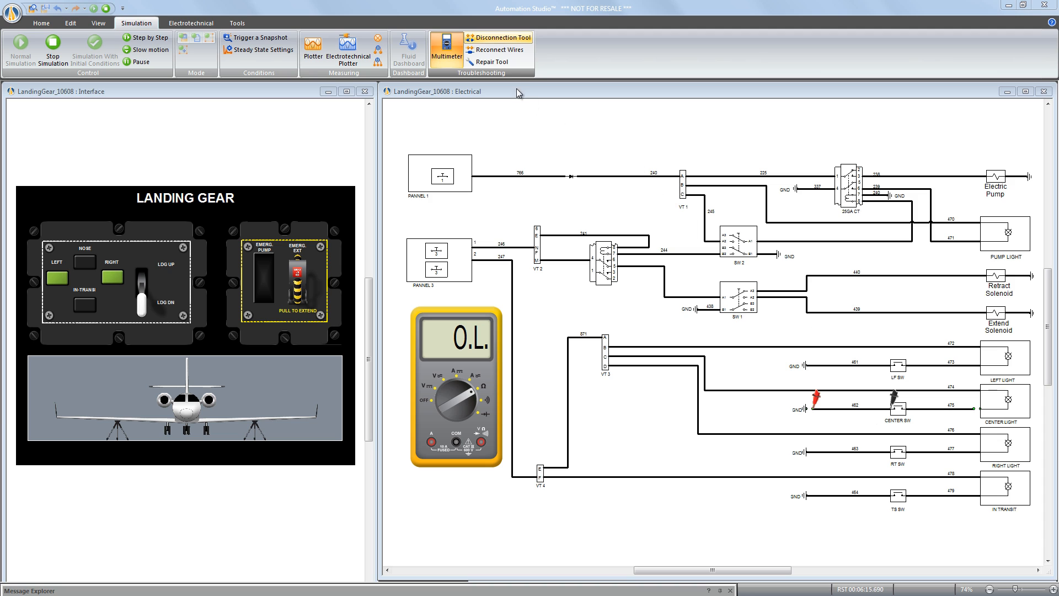
# Repair the Cut failure on ground wire 462, then reconnect all wires opened for testing.
pyautogui.click(489, 62)
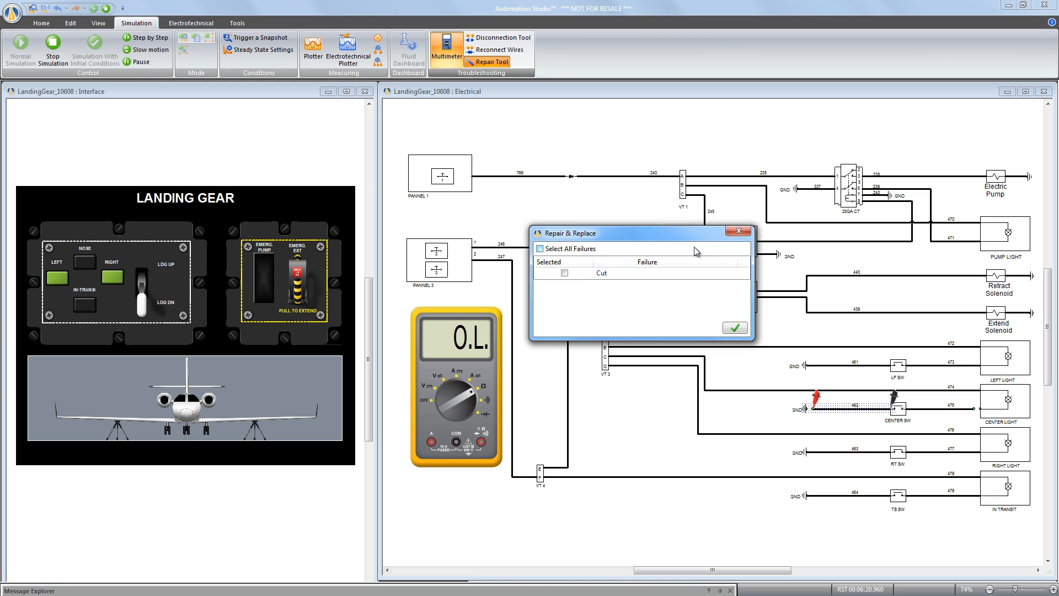
pyautogui.click(540, 248)
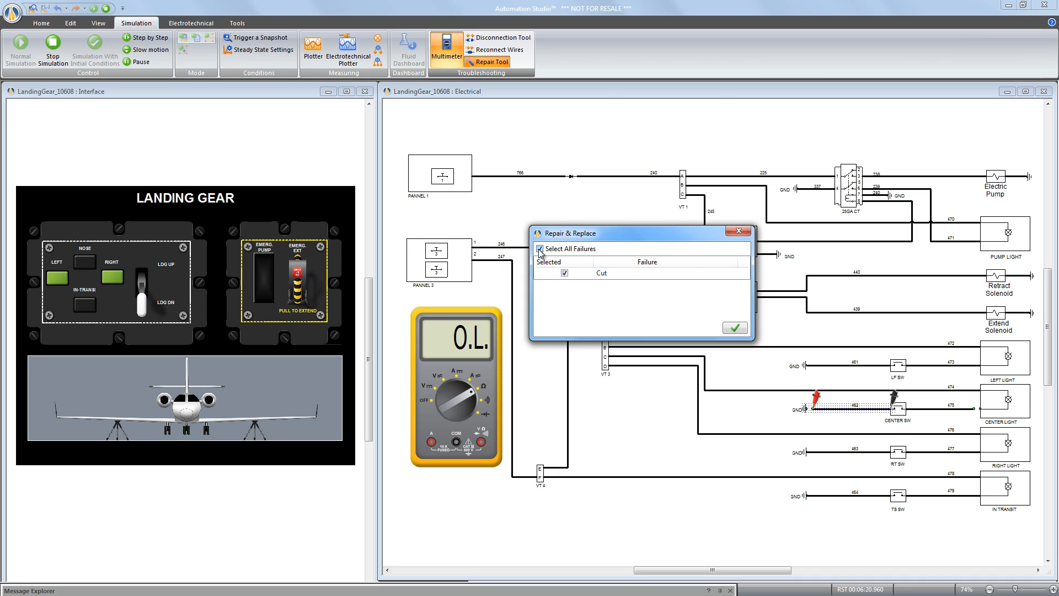
pyautogui.click(734, 329)
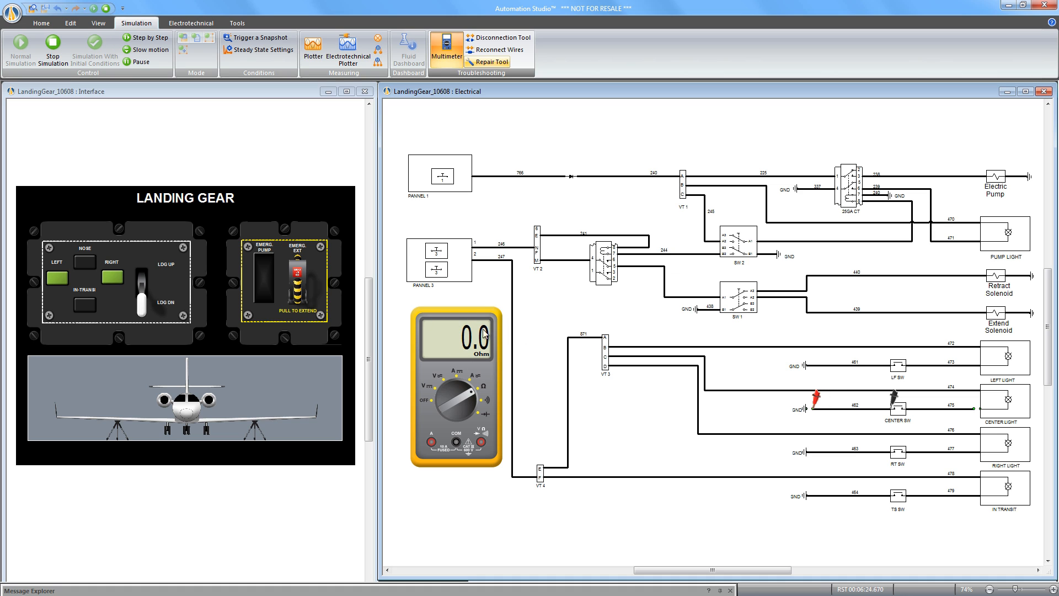
pyautogui.moveTo(471, 350)
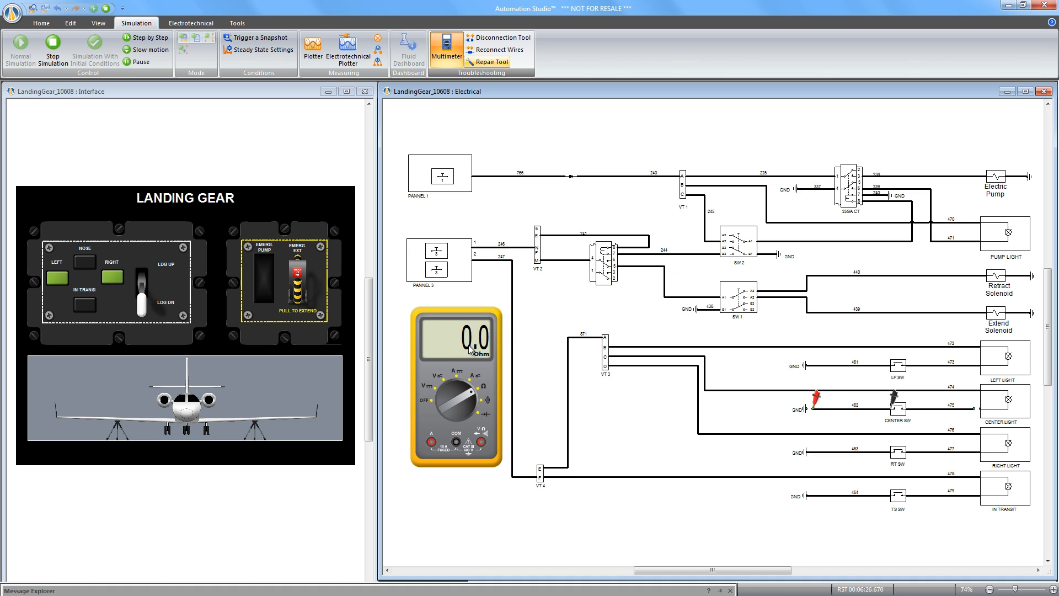
pyautogui.moveTo(475, 354)
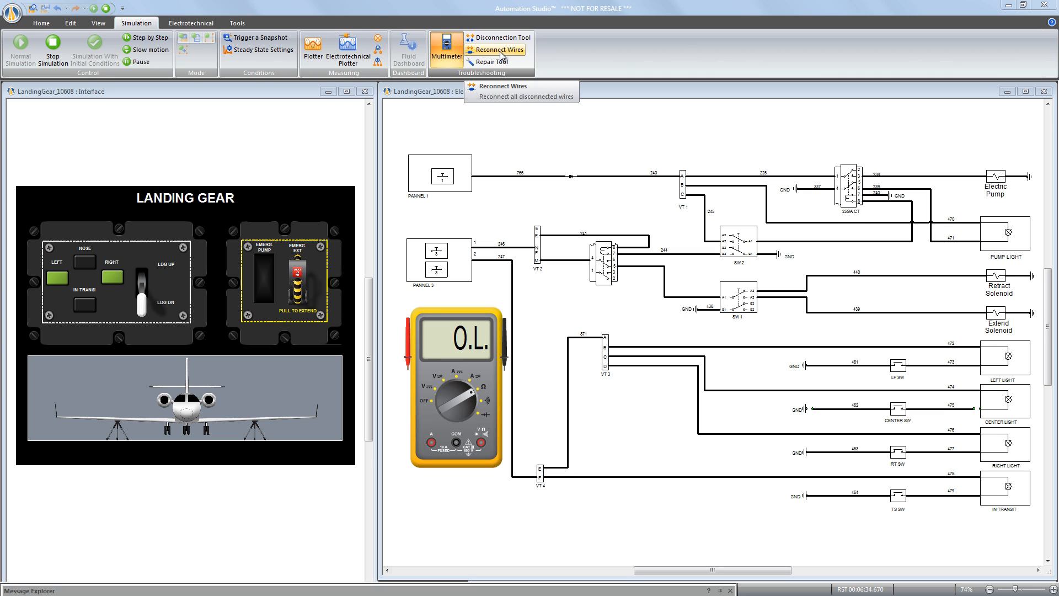
pyautogui.click(496, 49)
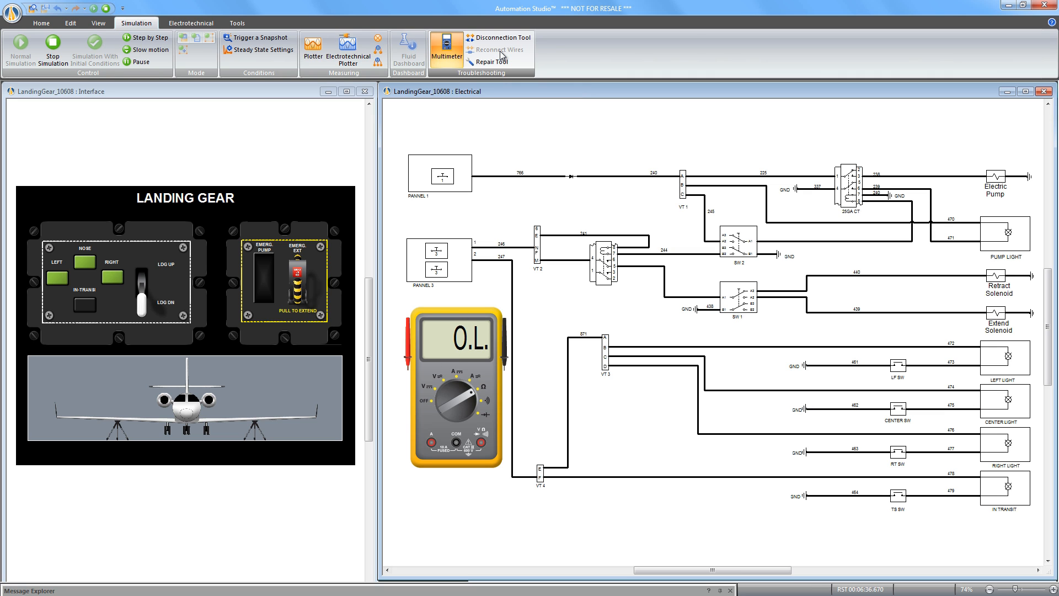